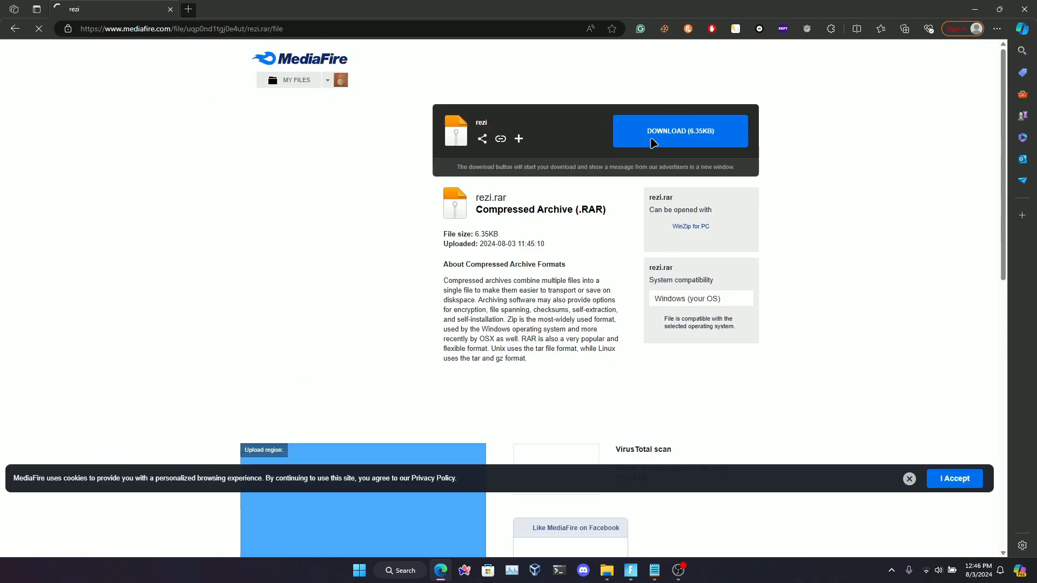
# Download rezi.rar from MediaFire and show it in the Downloads folder.
pyautogui.click(679, 131)
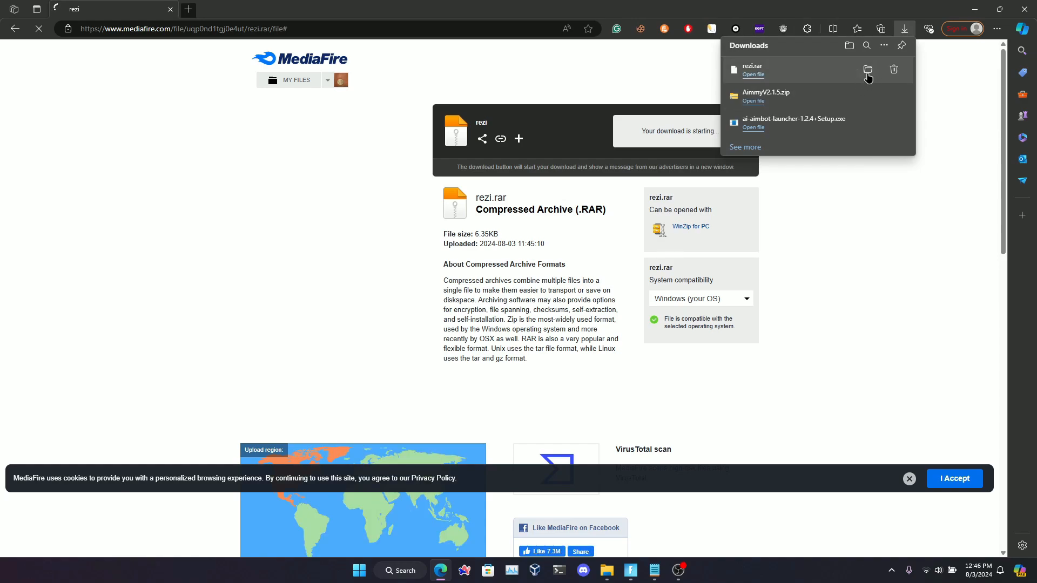
pyautogui.click(867, 71)
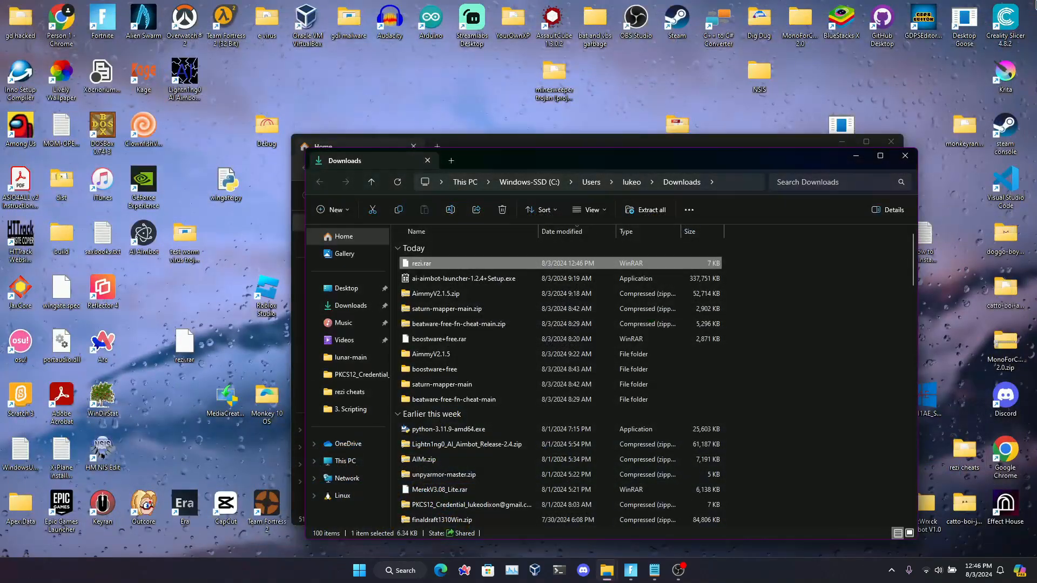
# Extract rezi.rar into a rezi\ folder with WinRAR, supplying the archive password.
pyautogui.rightClick(420, 264)
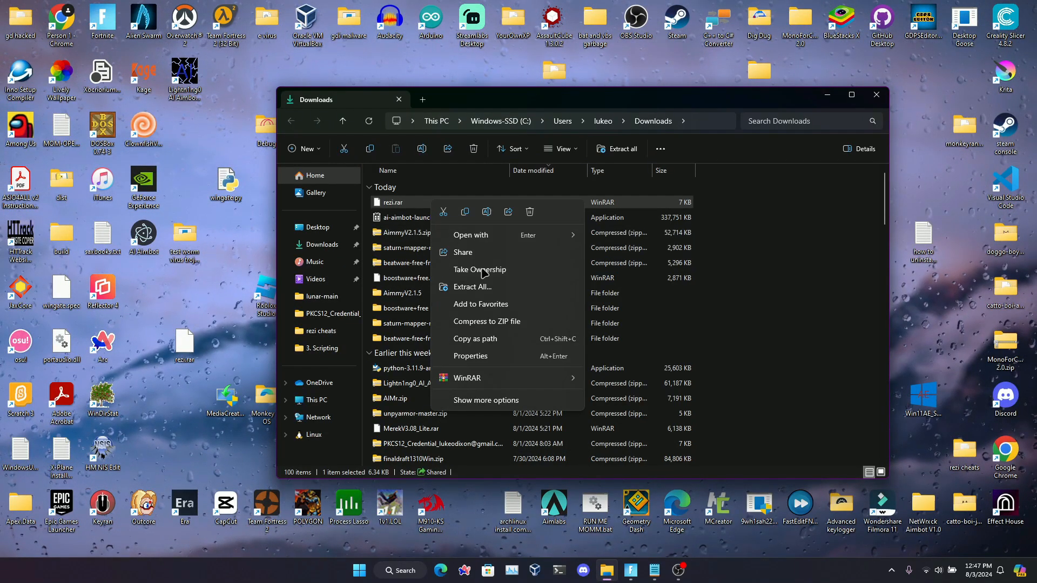
pyautogui.click(485, 400)
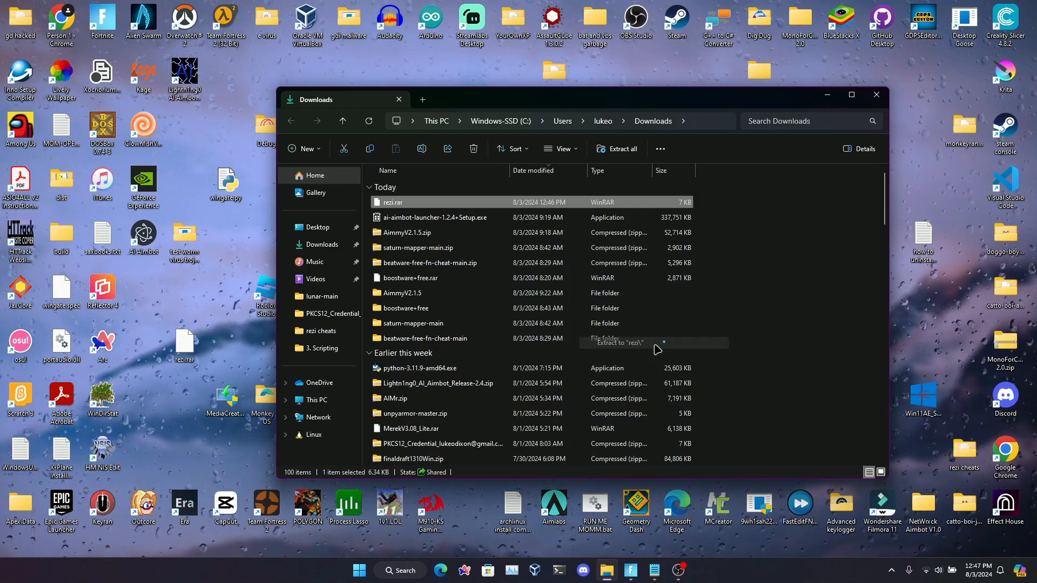
pyautogui.click(618, 343)
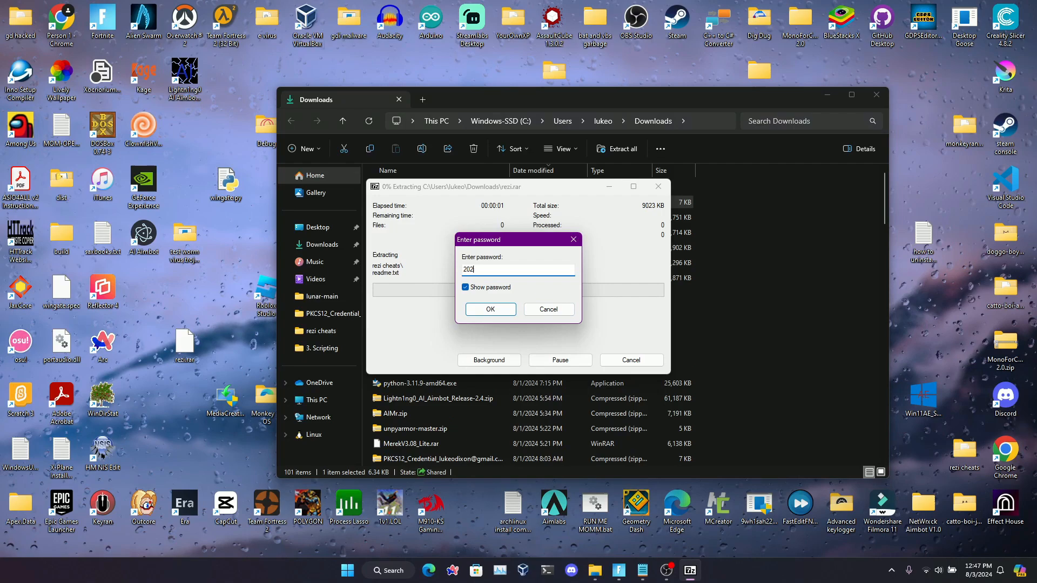
pyautogui.click(489, 309)
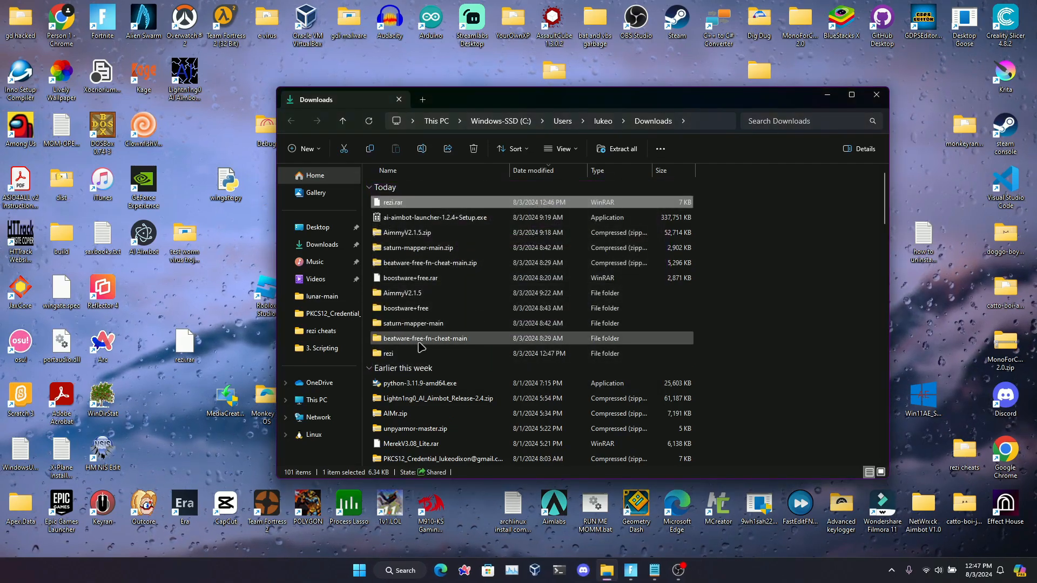
# Browse into rezi cheats as large icons, read readme.txt, and enter the rezistrapper-free folder.
pyautogui.doubleClick(390, 353)
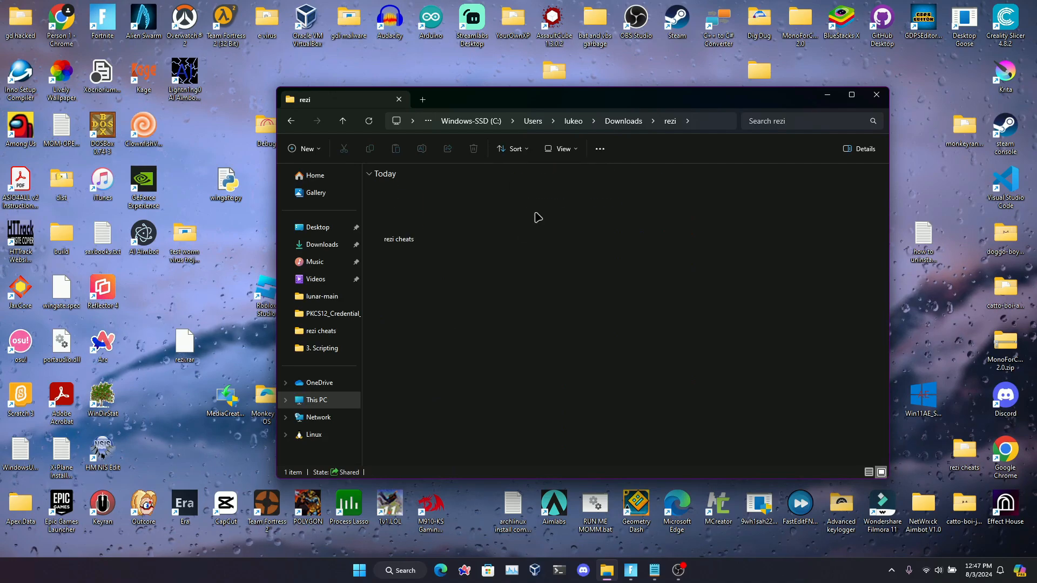
pyautogui.click(562, 148)
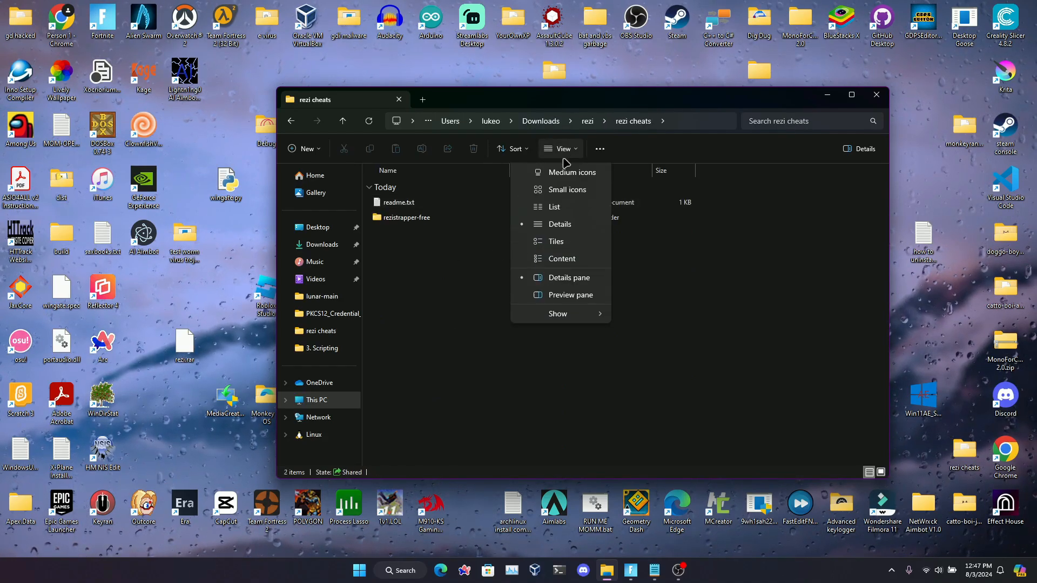
pyautogui.click(569, 172)
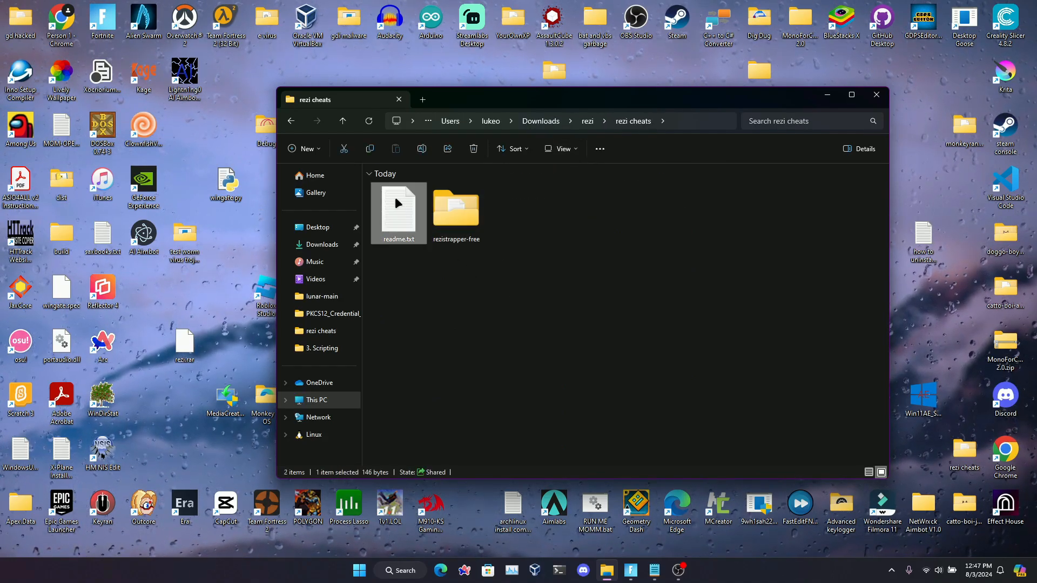
pyautogui.doubleClick(398, 205)
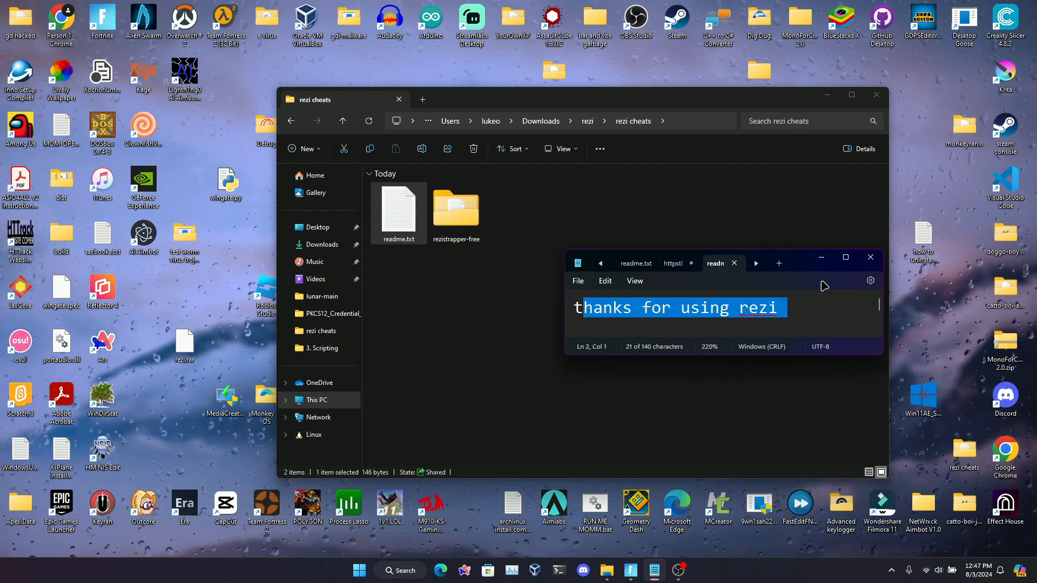
pyautogui.click(845, 257)
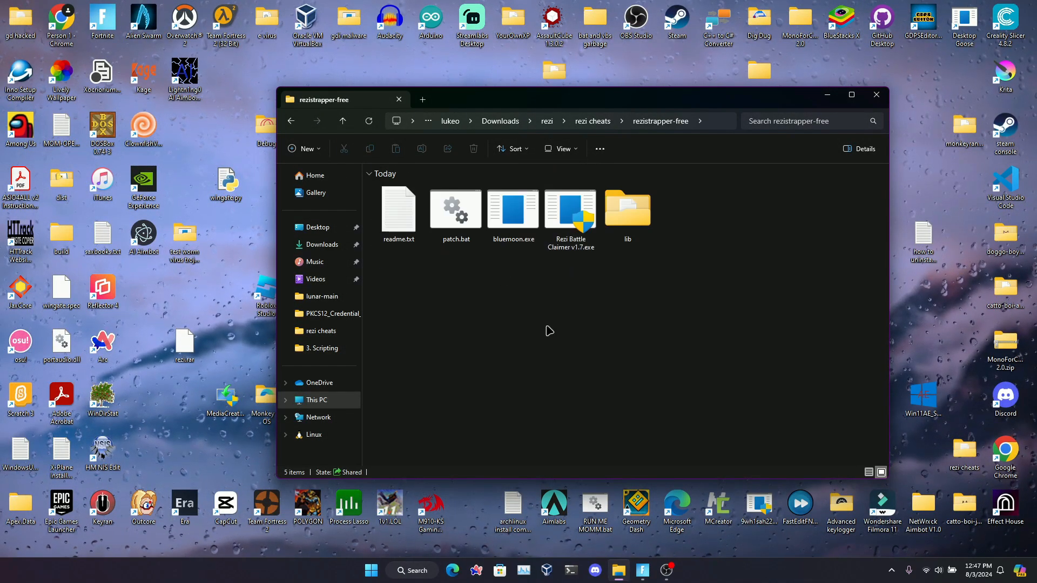
pyautogui.moveTo(717, 356)
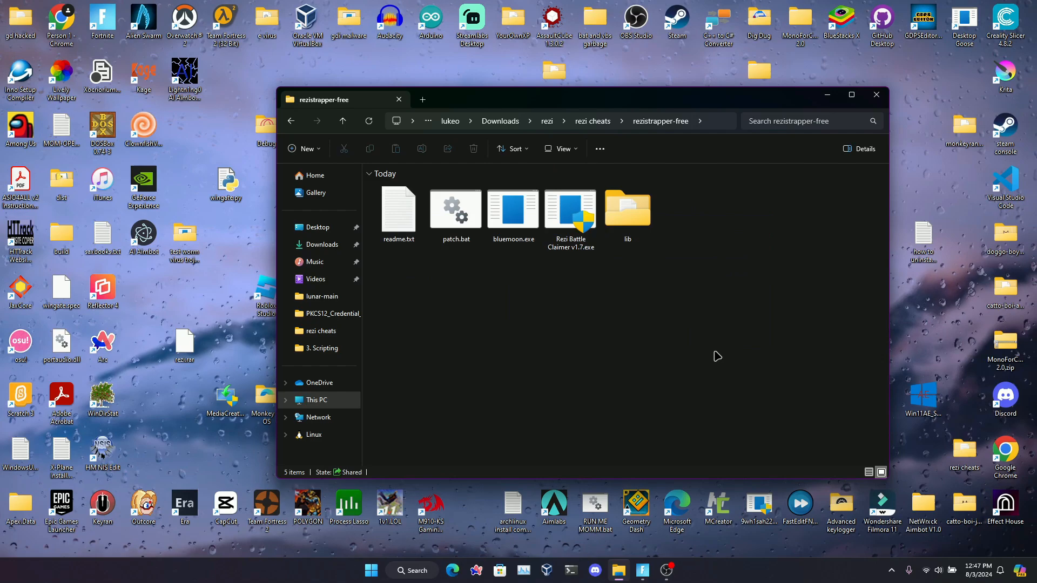
pyautogui.click(398, 208)
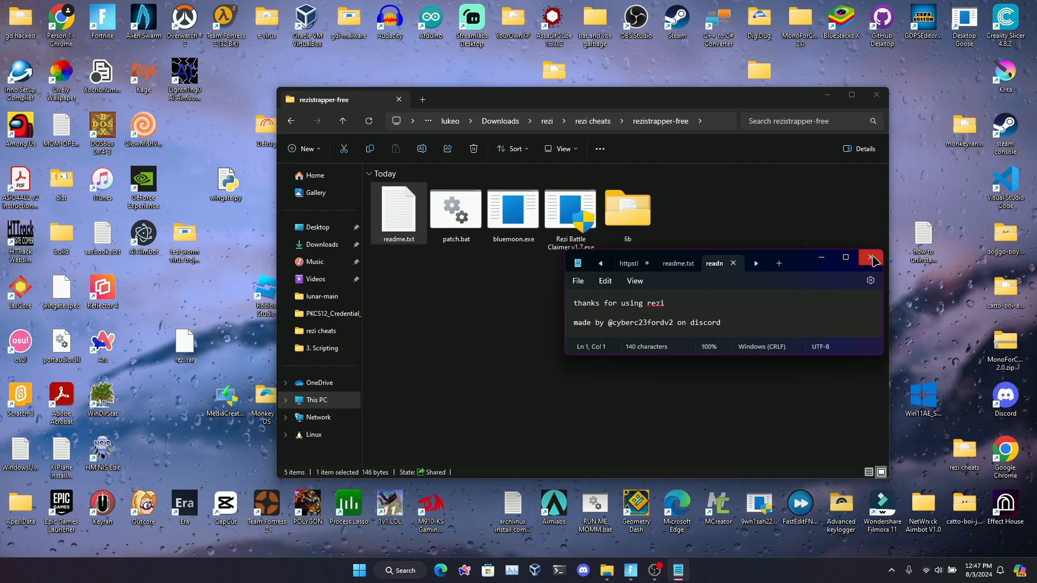
pyautogui.click(871, 257)
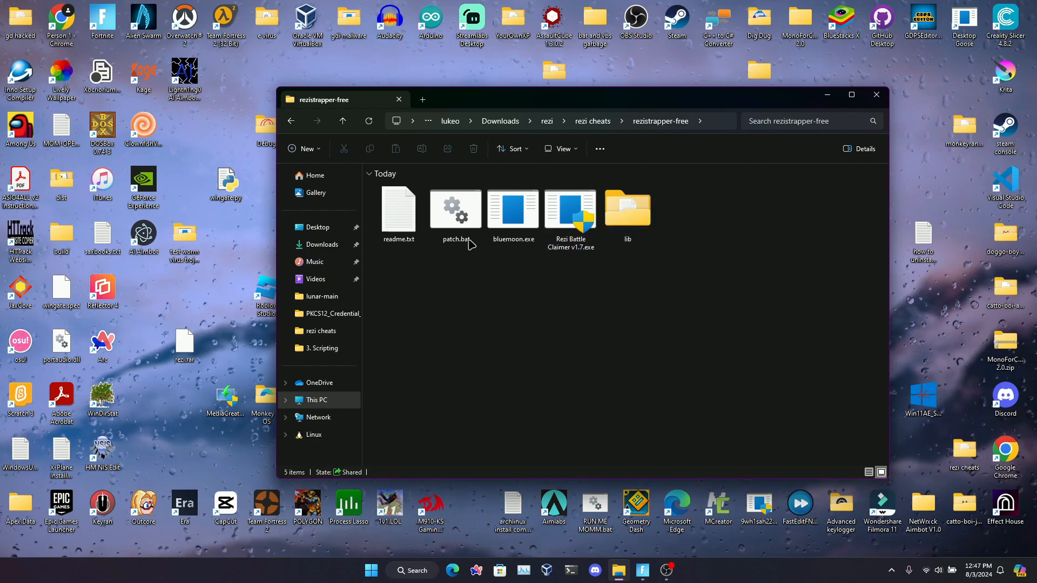
pyautogui.click(455, 210)
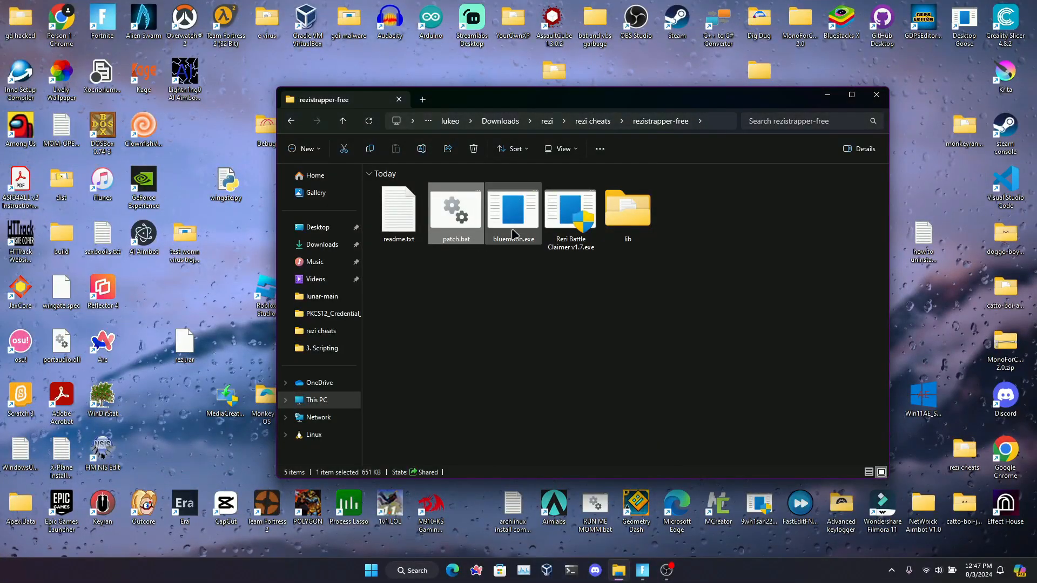
# Return from the Battle Pass page to the lobby and launch Rezi Battle Claimer v1.7.exe.
pyautogui.click(398, 209)
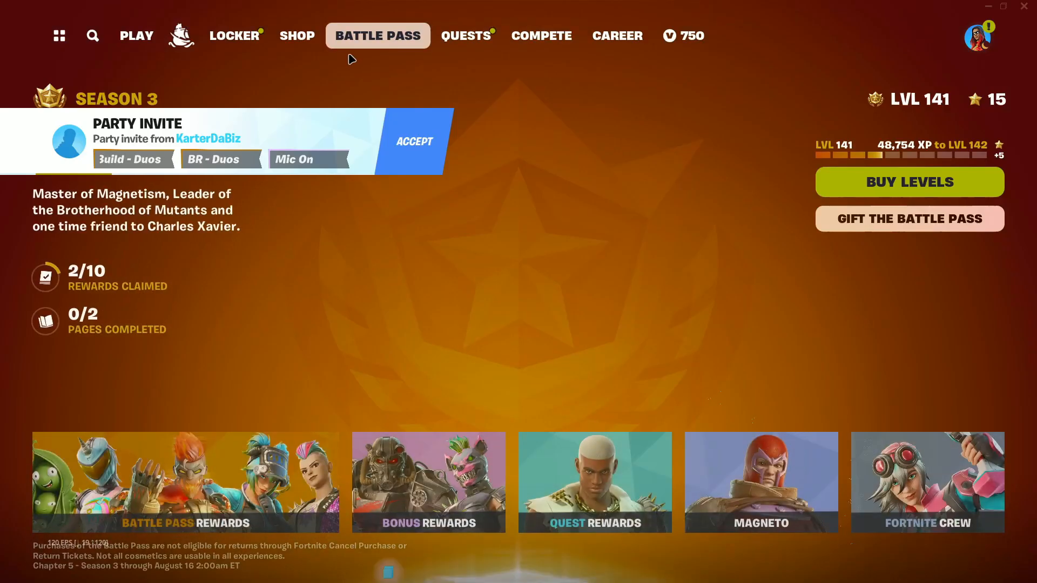
pyautogui.click(136, 35)
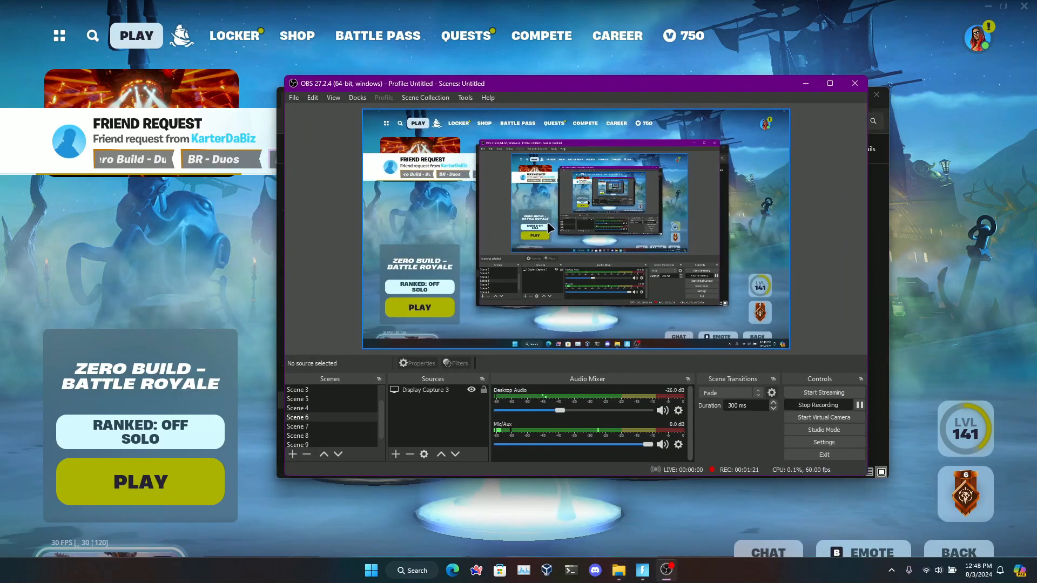
pyautogui.click(617, 570)
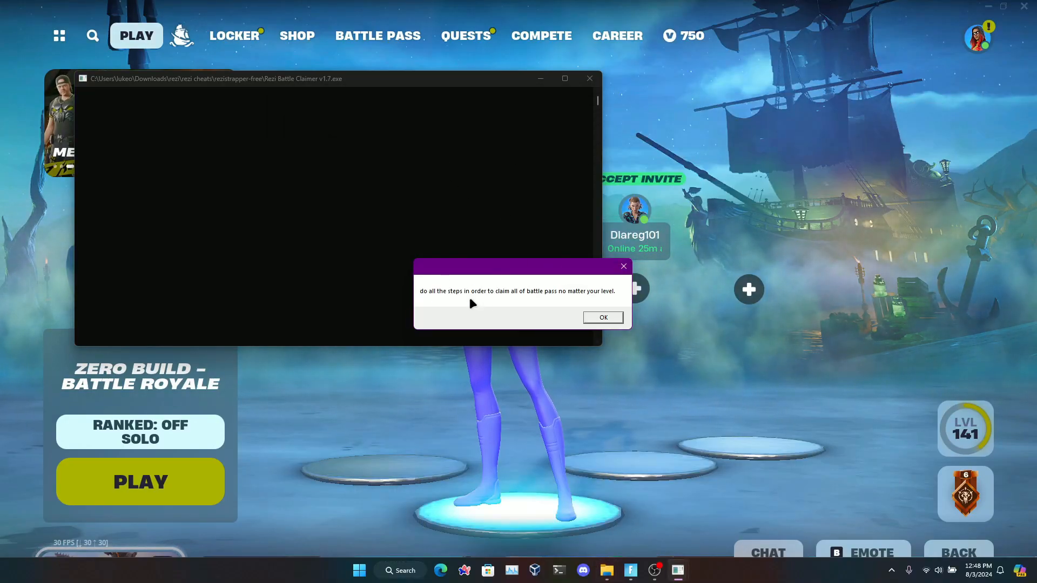
# Acknowledge the claimer's instructions message to begin the Load Driver step.
pyautogui.click(602, 317)
pyautogui.write('1')
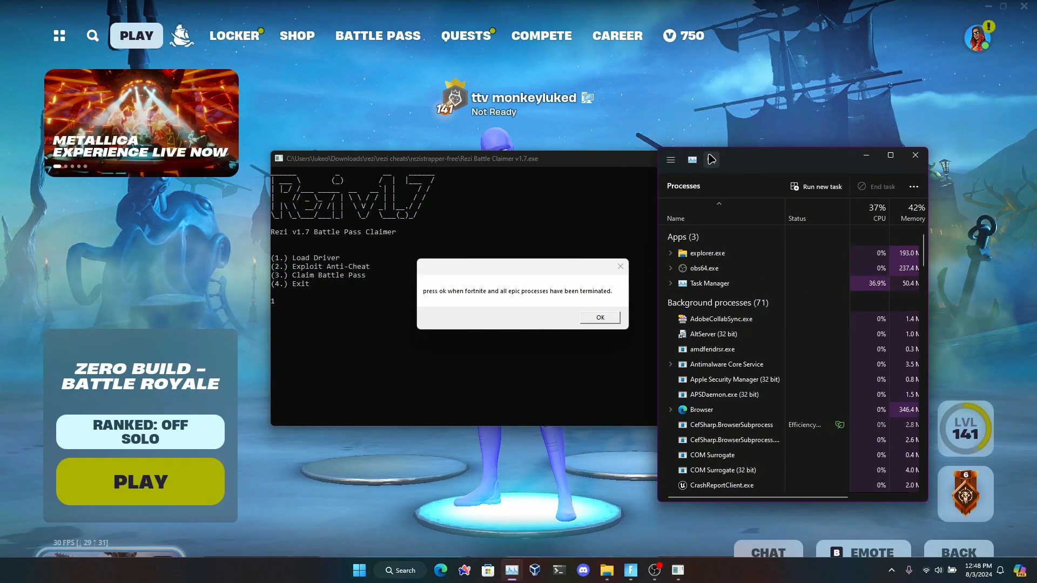
# End the Fortnite and Easy Anti-Cheat processes and close the Epic Games Launcher window.
pyautogui.write('fortnite')
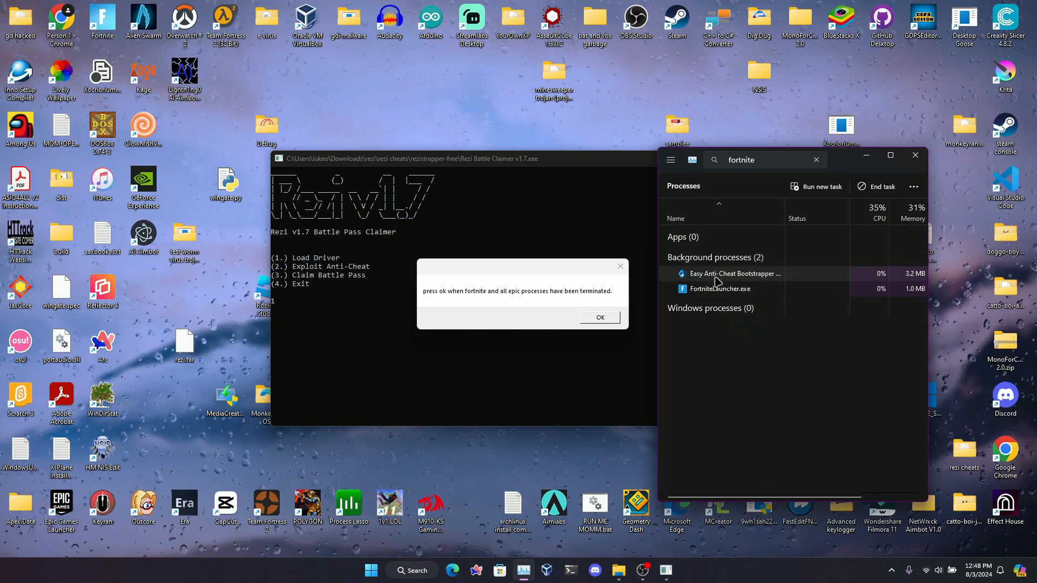
pyautogui.rightClick(719, 288)
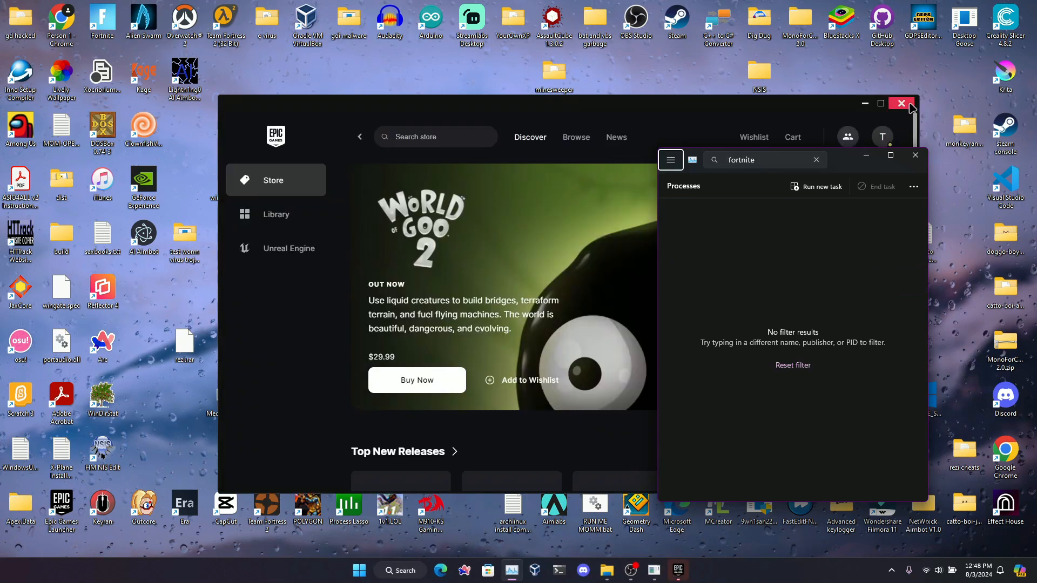
pyautogui.click(900, 103)
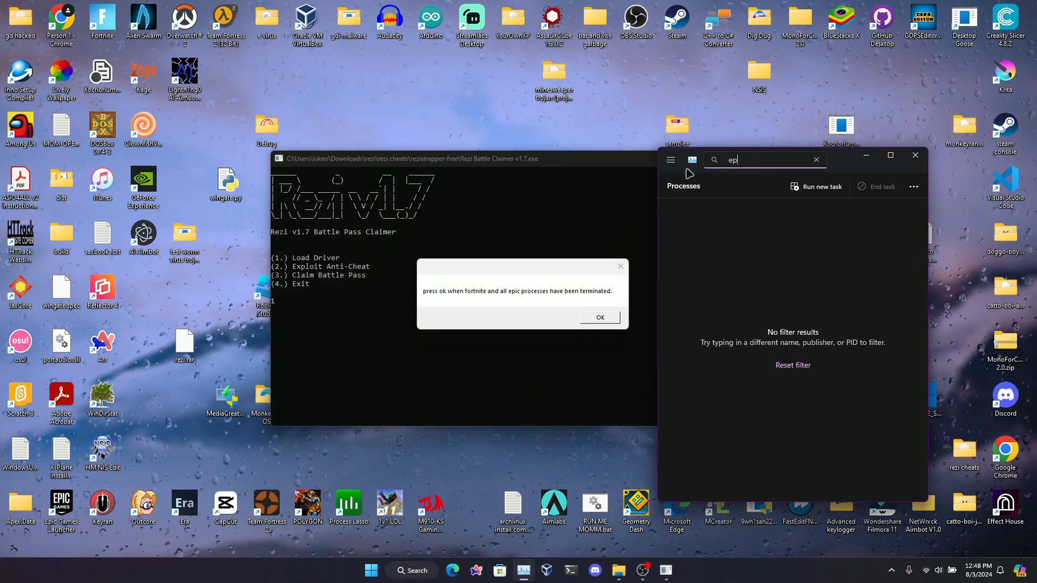
# End the remaining Epic processes and close Task Manager.
pyautogui.write('ic')
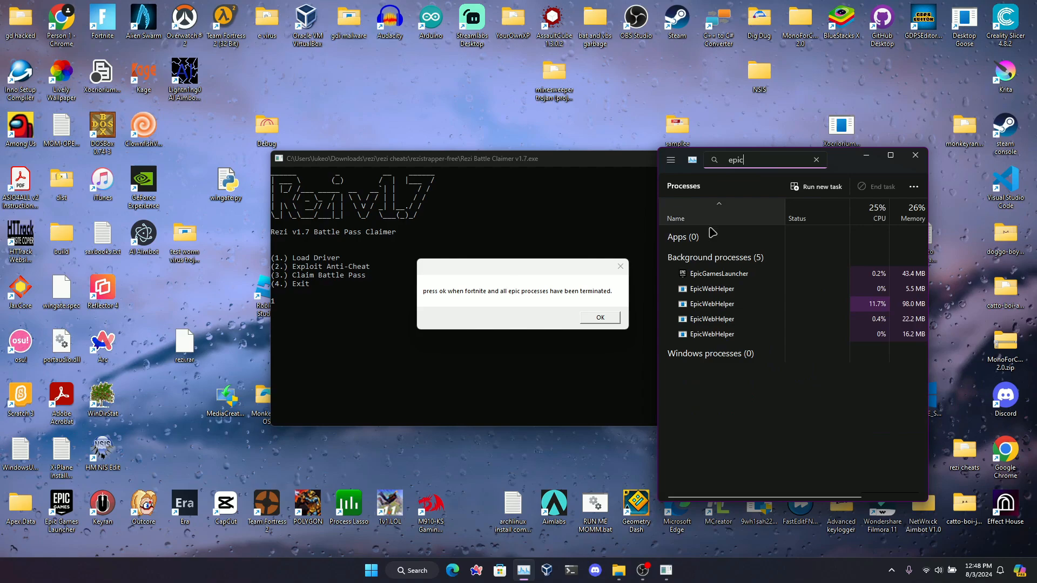
pyautogui.rightClick(712, 288)
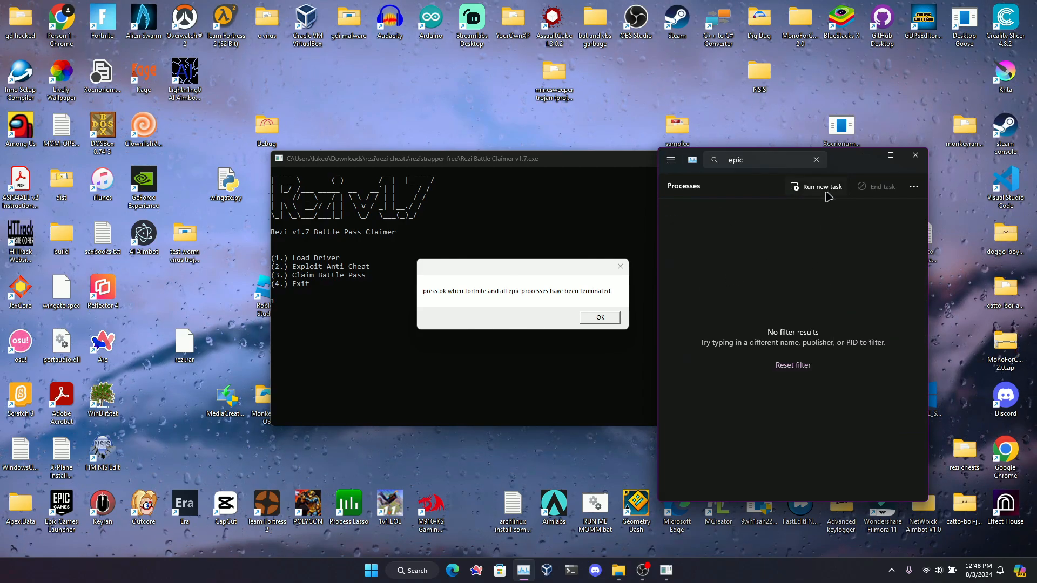
pyautogui.click(600, 317)
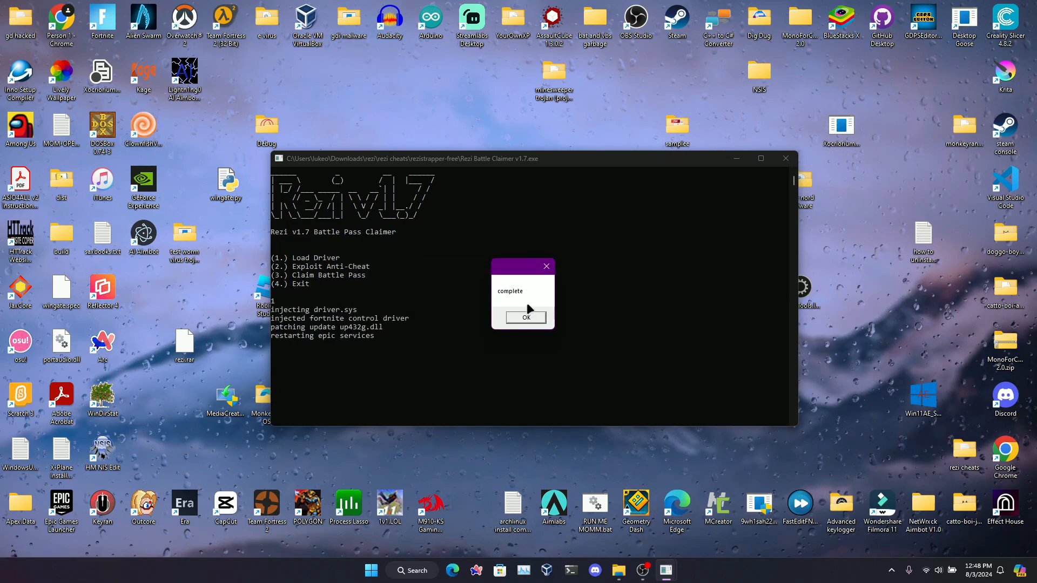
# Acknowledge Load Driver completion and run Exploit Anti-Cheat through its notices to completion.
pyautogui.click(526, 317)
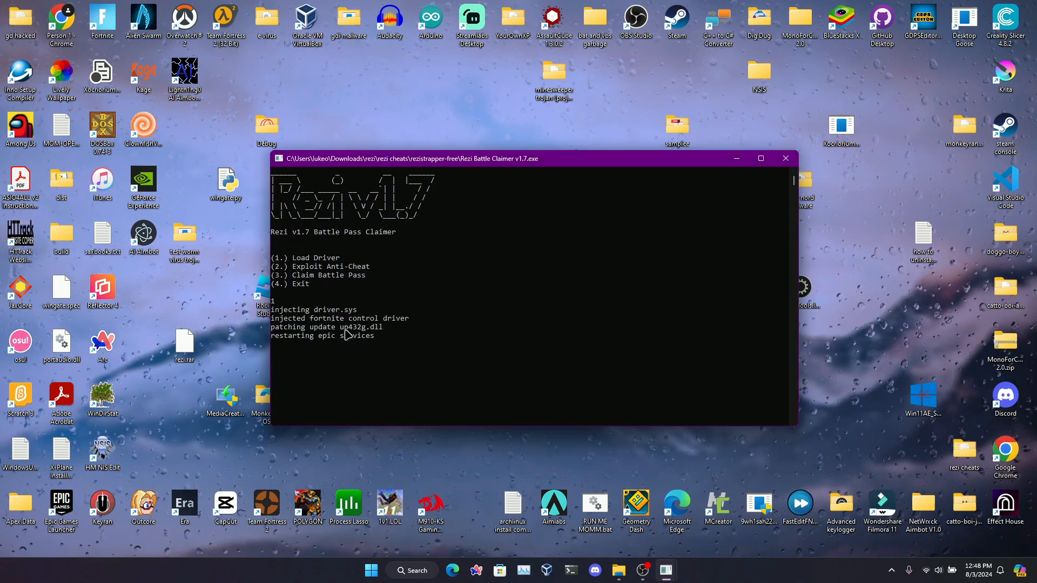
pyautogui.click(496, 354)
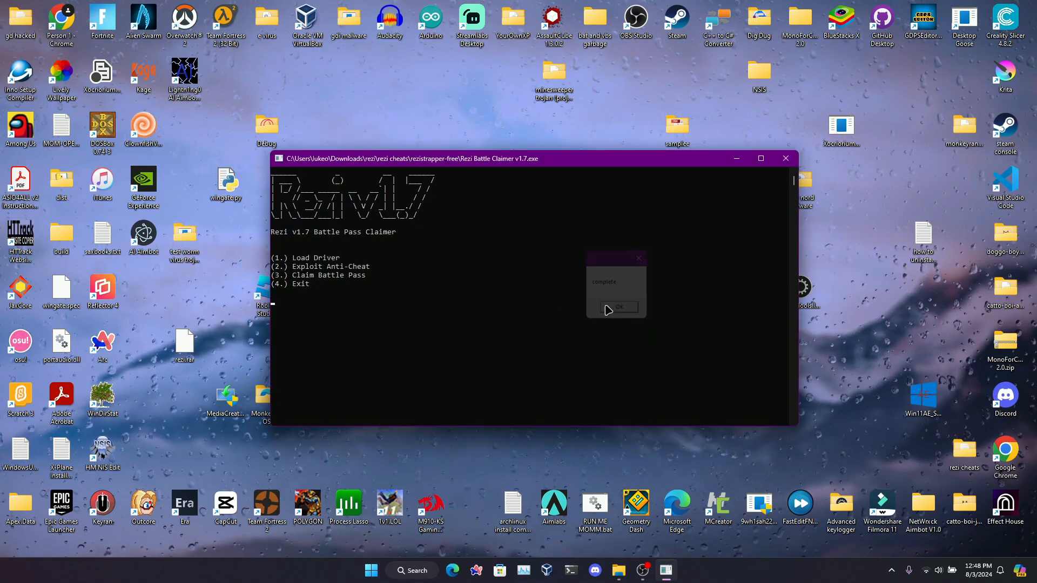
pyautogui.click(617, 307)
pyautogui.write('2')
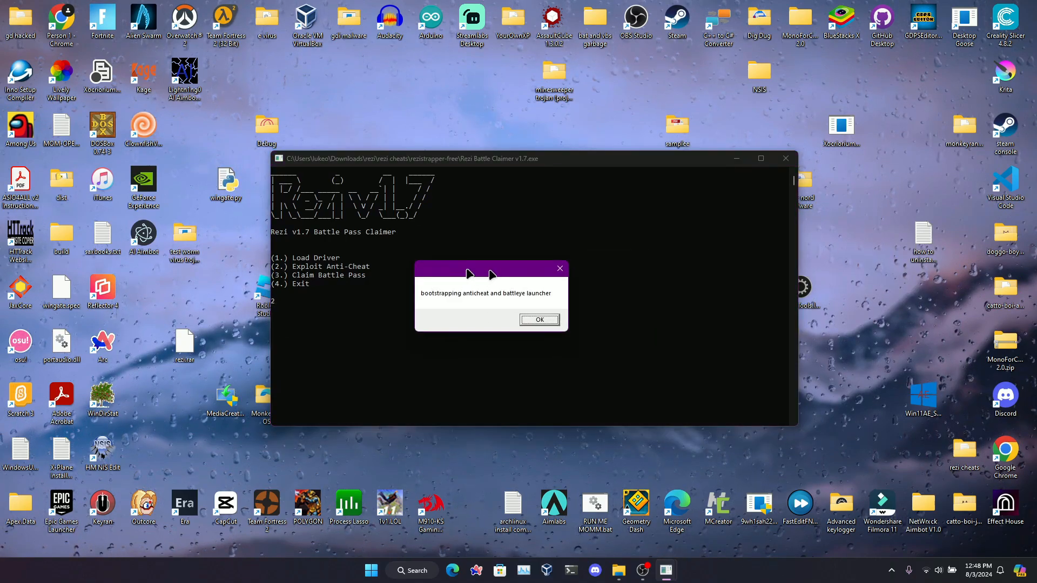
pyautogui.click(541, 320)
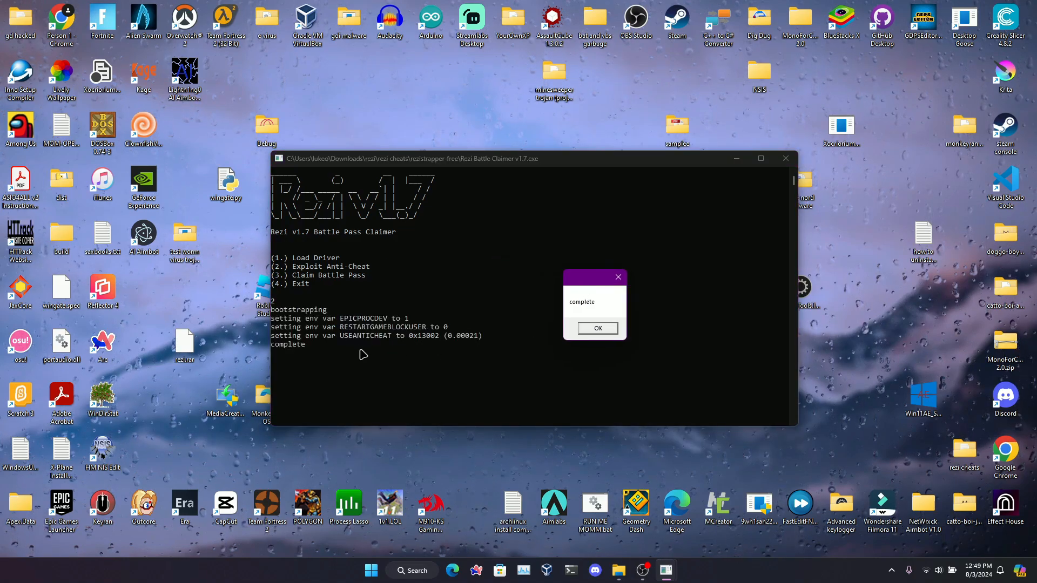
pyautogui.click(596, 328)
pyautogui.write('3')
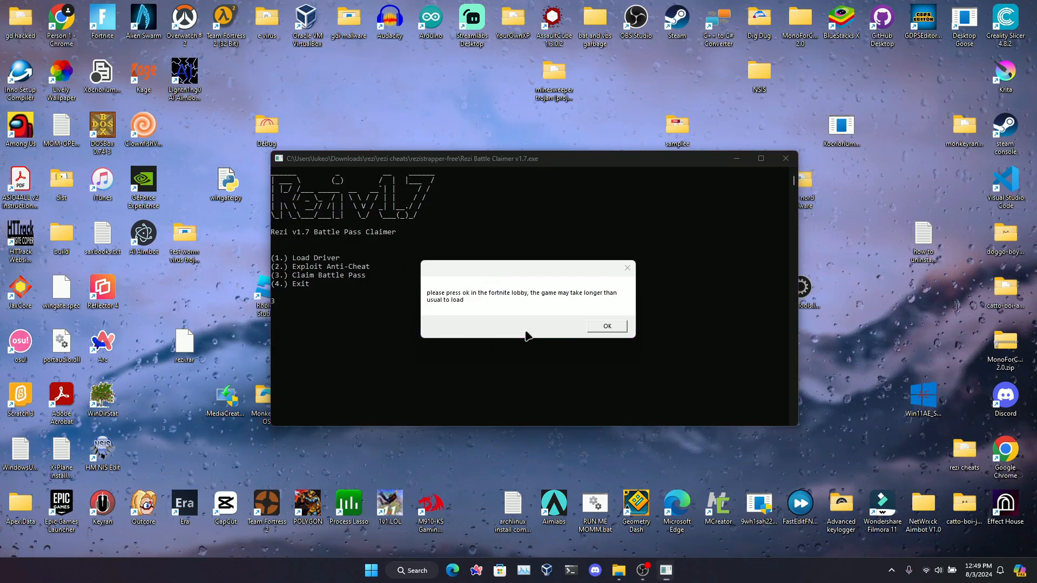
# Launch Fortnite from the Epic Games Launcher's Quick Launch.
pyautogui.click(605, 326)
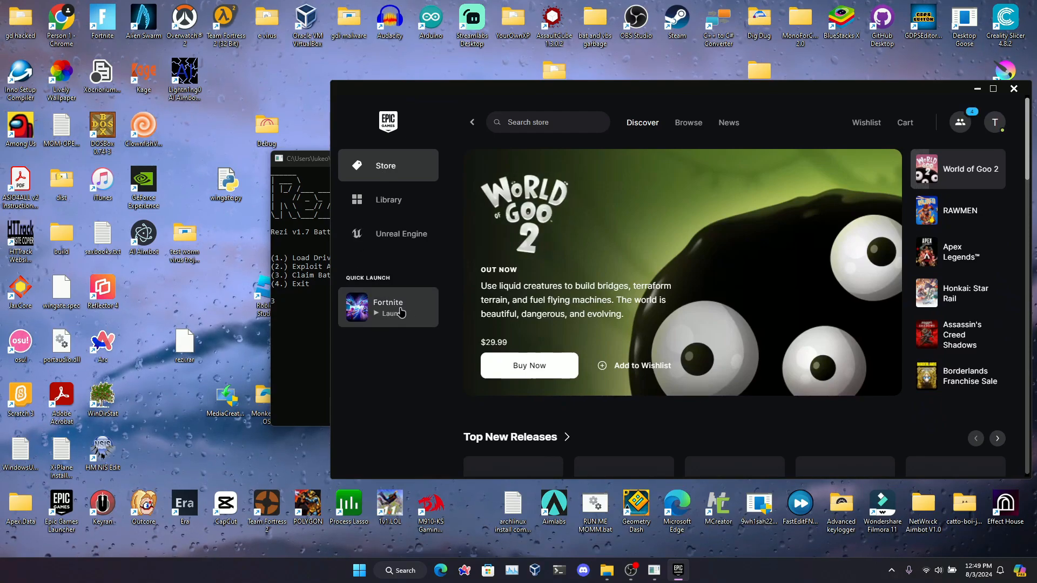
pyautogui.click(389, 313)
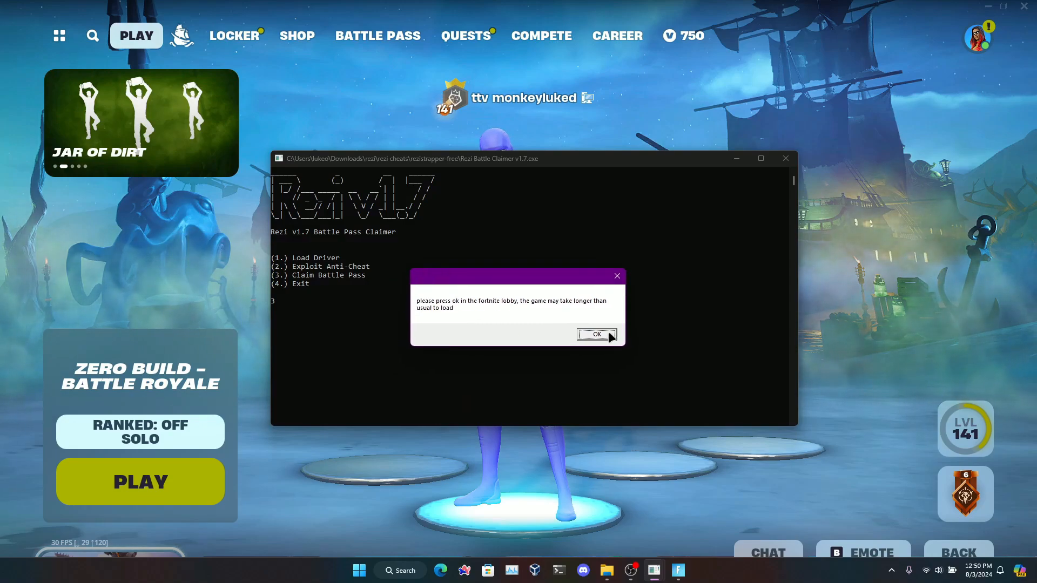
# Confirm the lobby for the claimer, quit Fortnite, and acknowledge the claim completed.
pyautogui.click(597, 334)
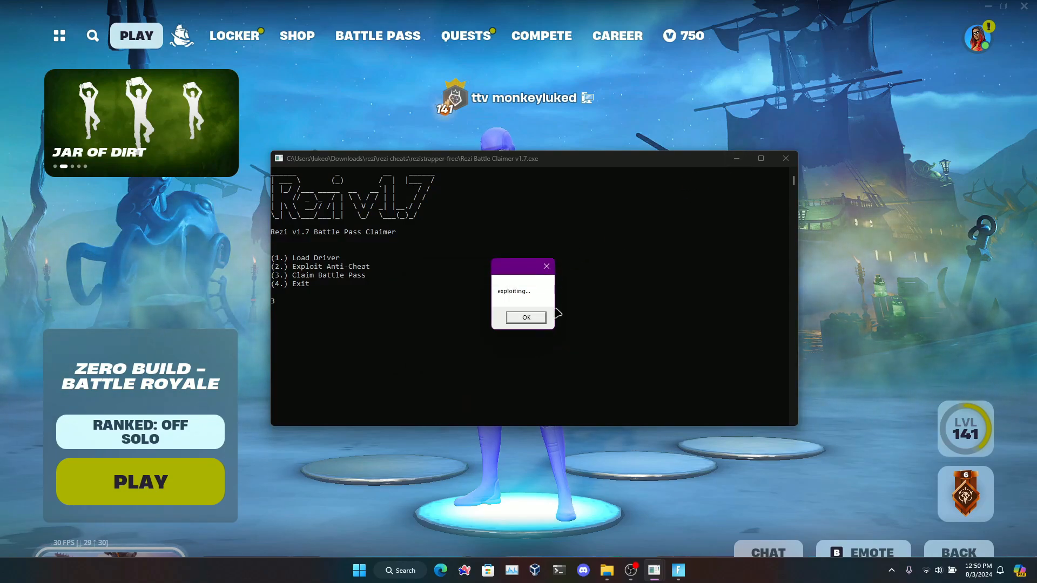
pyautogui.click(525, 317)
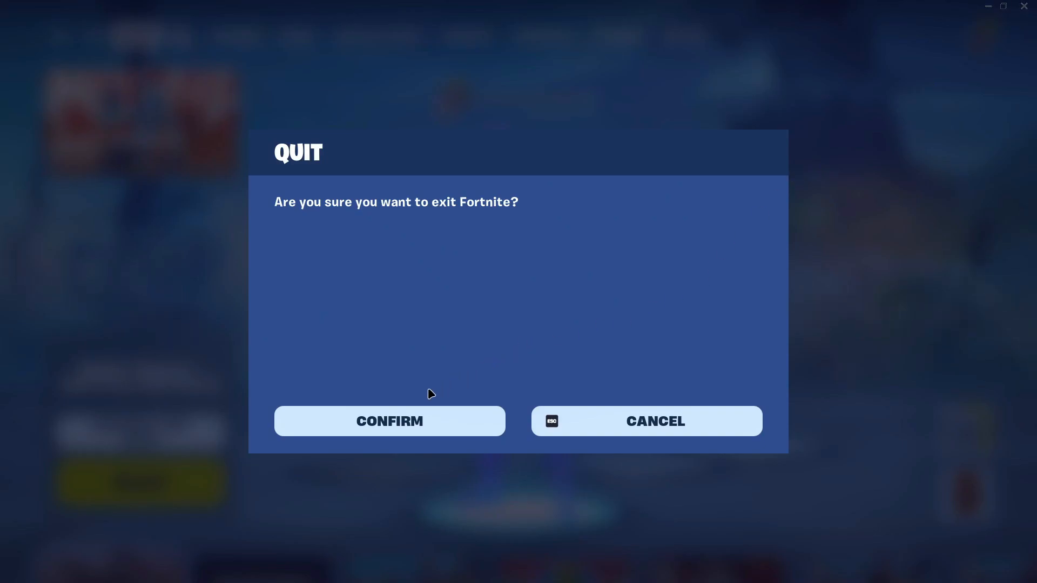
pyautogui.click(389, 421)
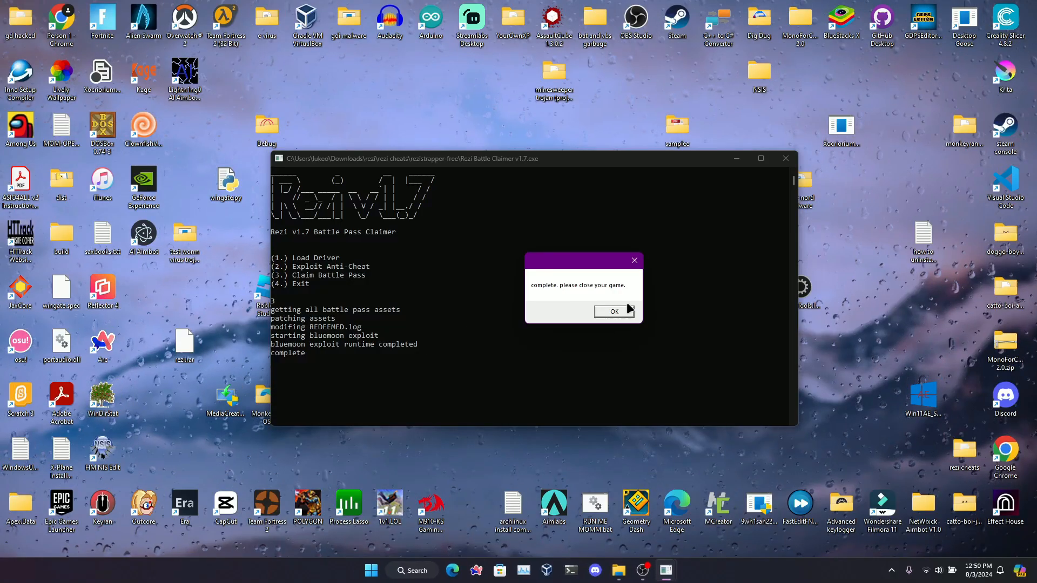
pyautogui.click(613, 311)
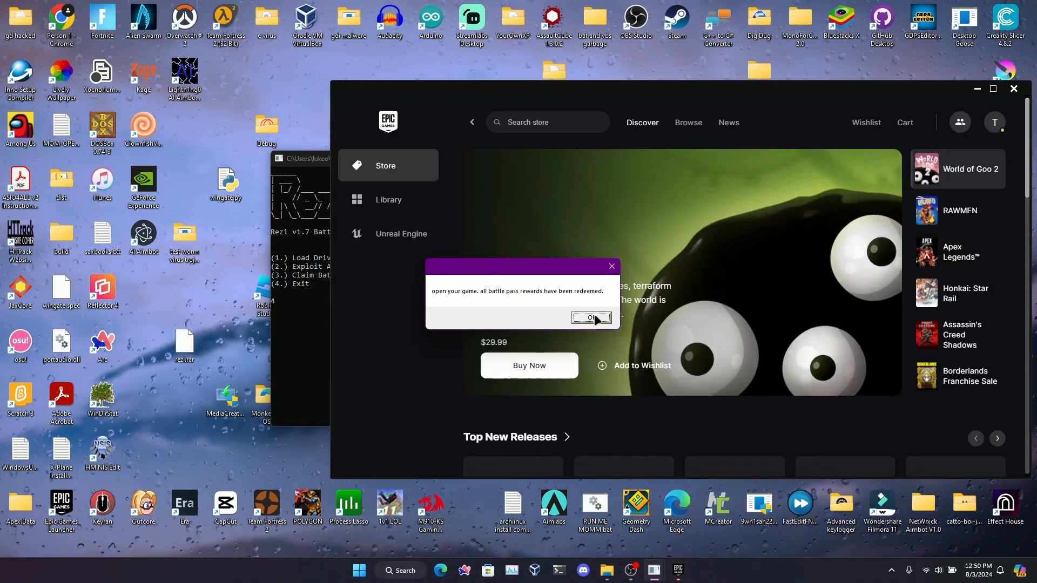
# Acknowledge all rewards redeemed and relaunch Fortnite from Quick Launch.
pyautogui.click(590, 318)
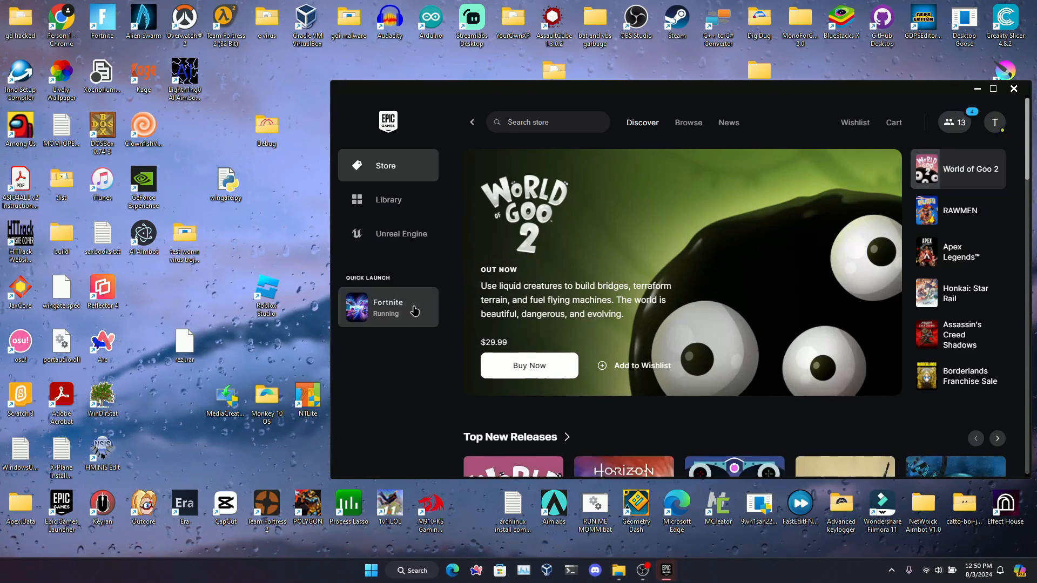
pyautogui.moveTo(413, 306)
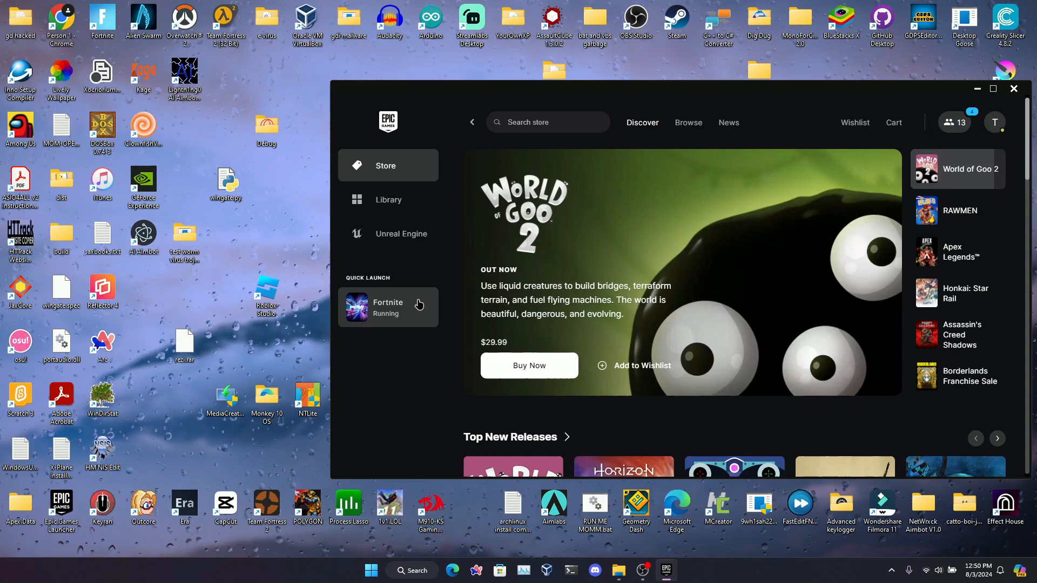
pyautogui.click(956, 210)
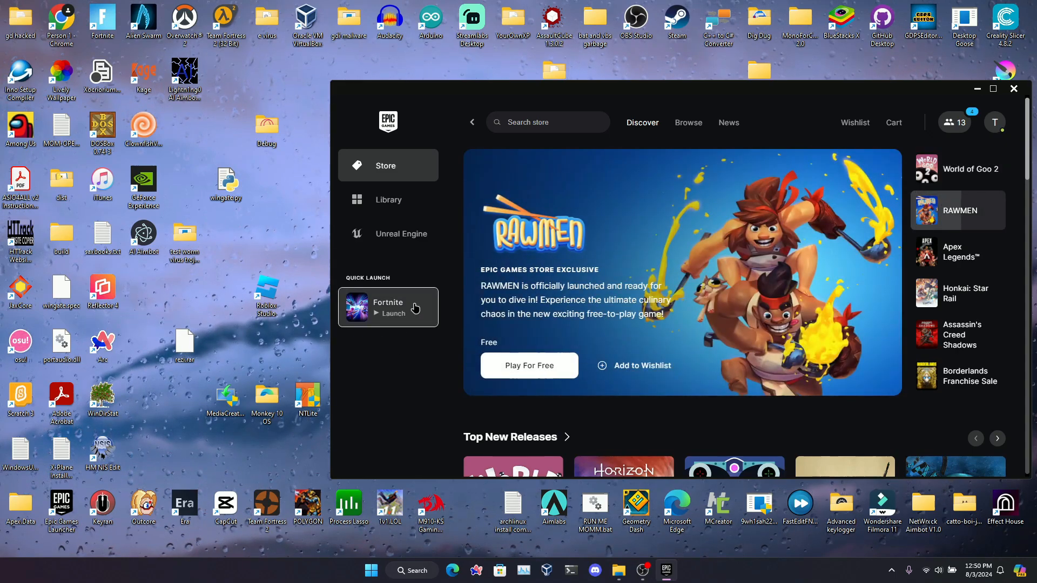
pyautogui.click(389, 307)
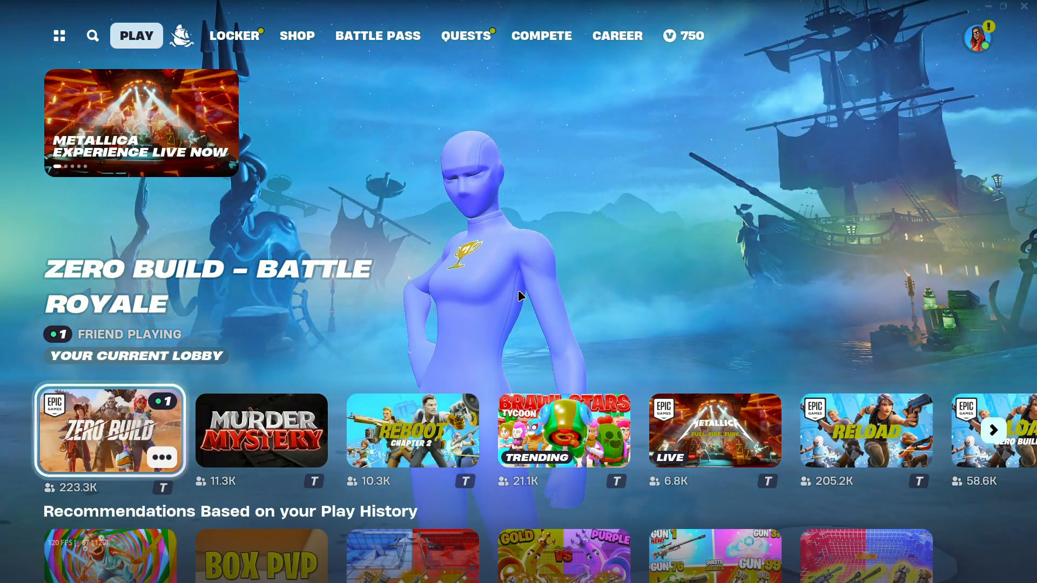
# Open the Battle Pass rewards pages from the Fortnite lobby.
pyautogui.click(378, 35)
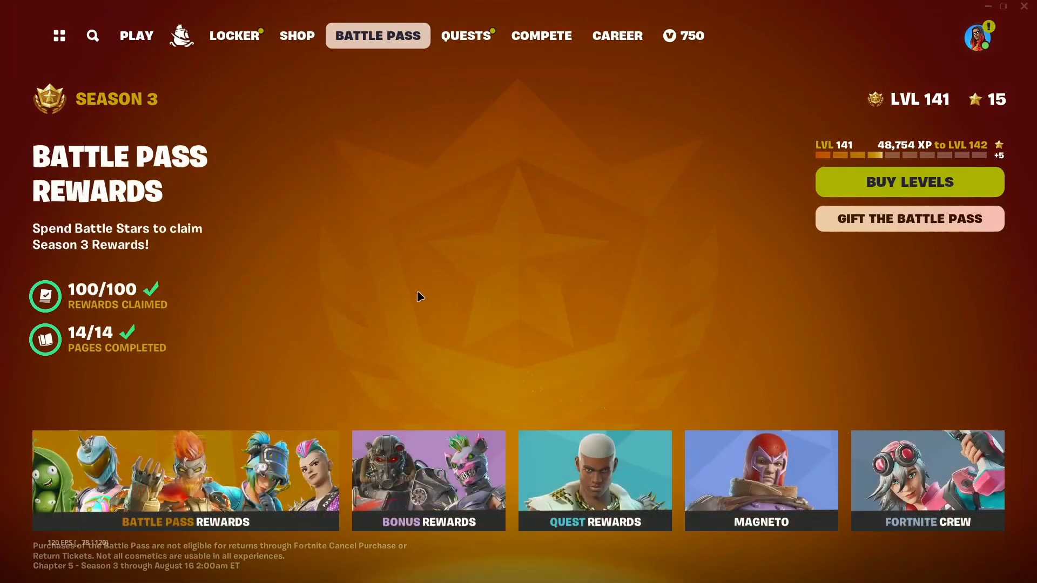
pyautogui.click(186, 480)
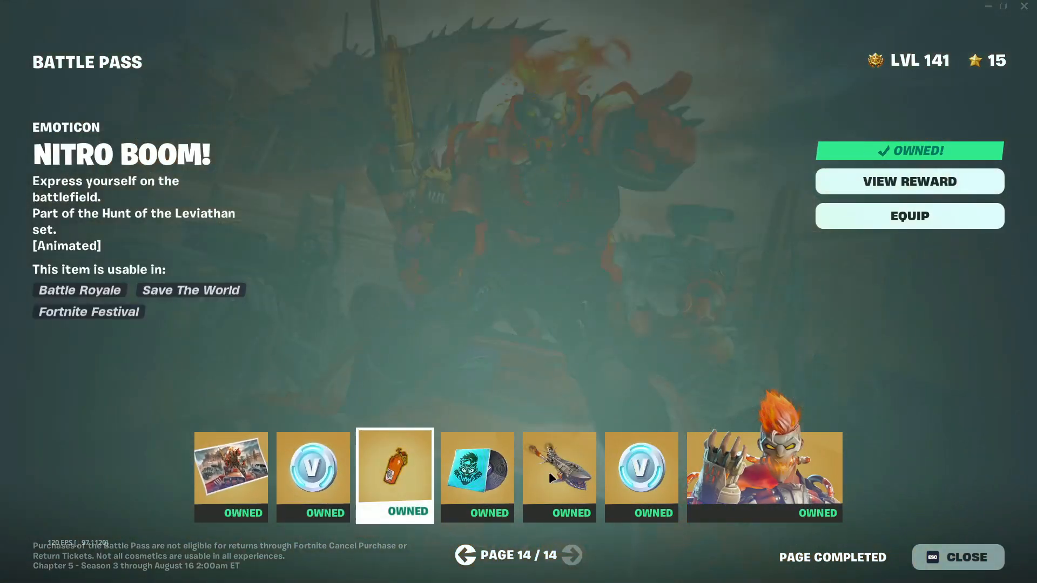
# Page back through rewards pages 13 down to 6, each reward showing Owned.
pyautogui.click(465, 555)
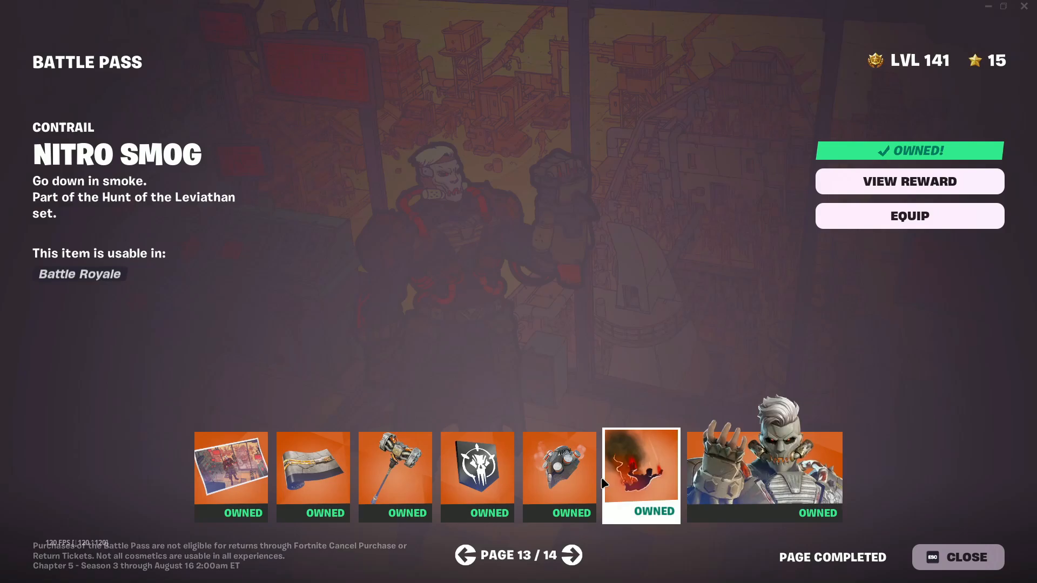
pyautogui.click(394, 477)
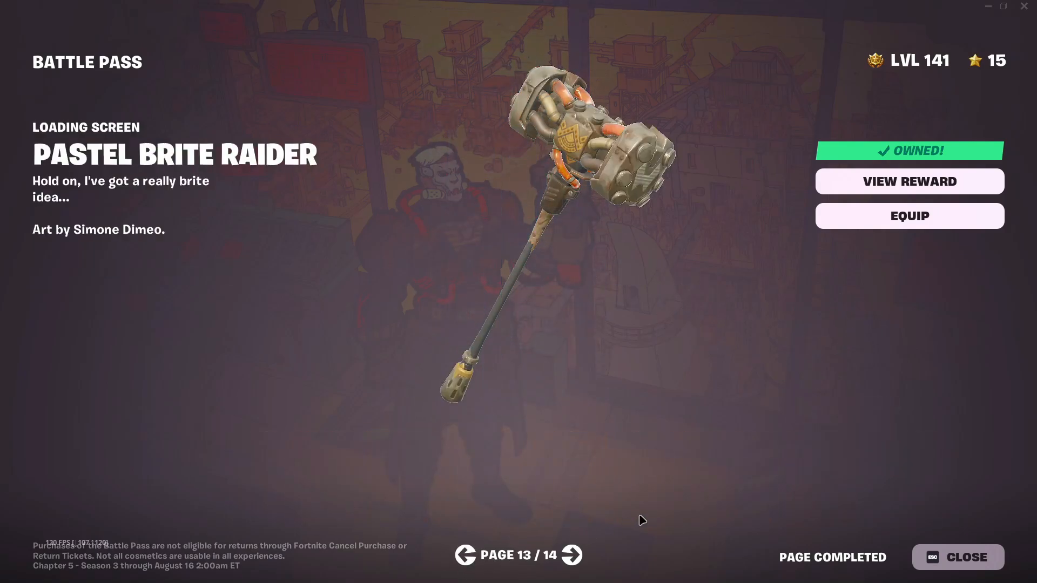
pyautogui.click(464, 555)
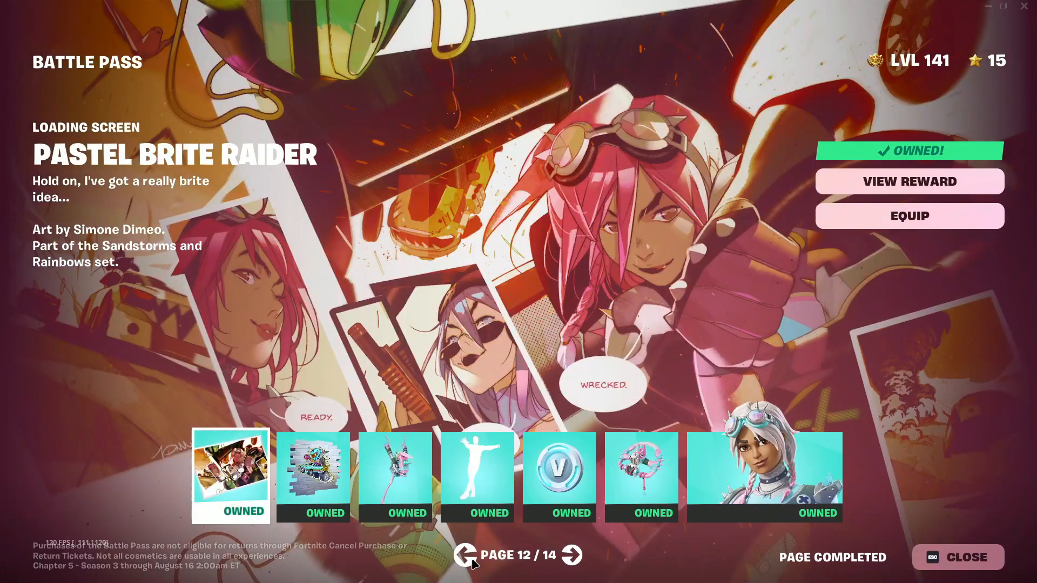
pyautogui.click(462, 555)
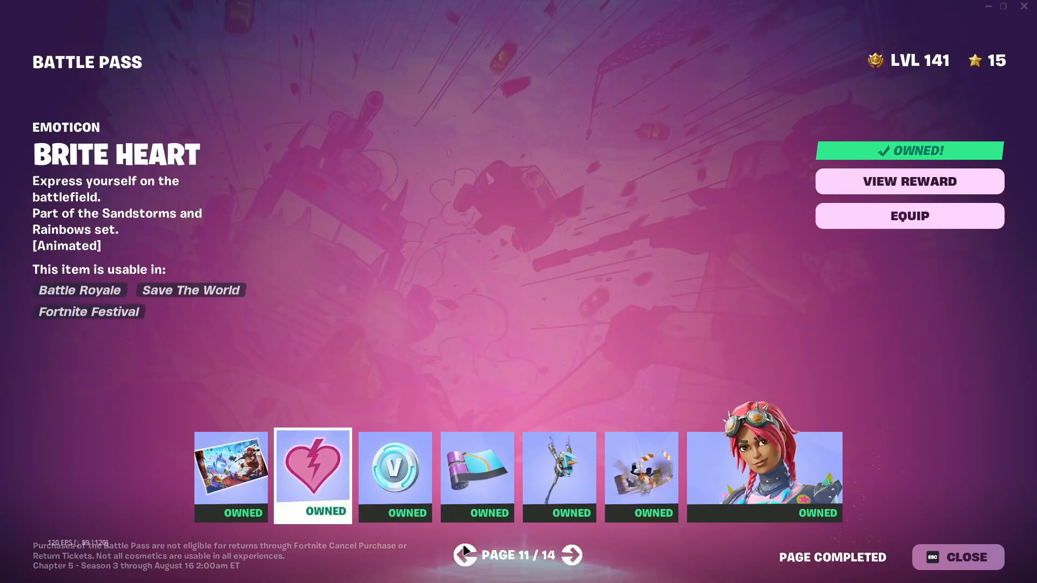
pyautogui.click(463, 556)
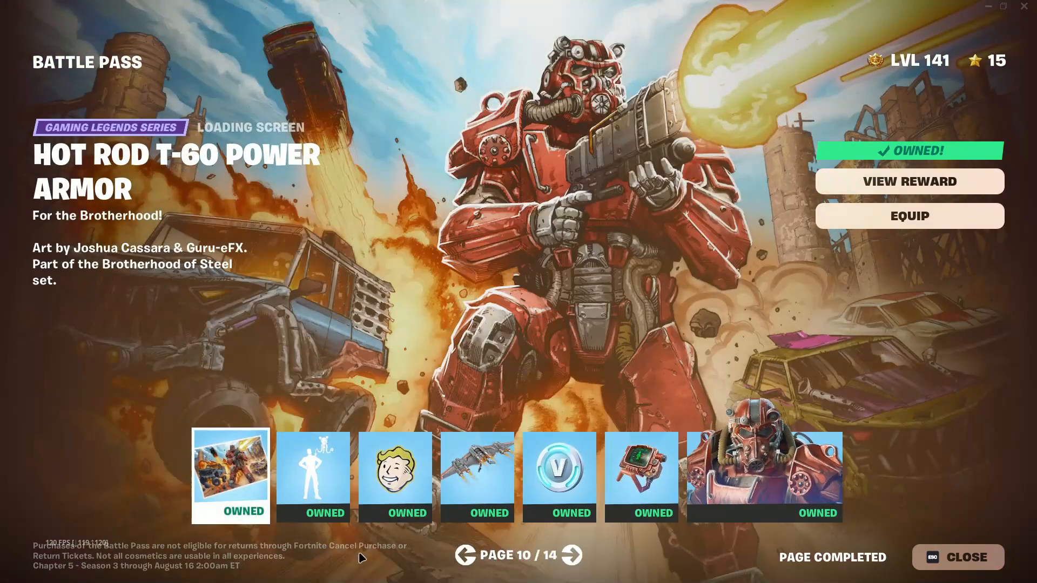
pyautogui.click(464, 555)
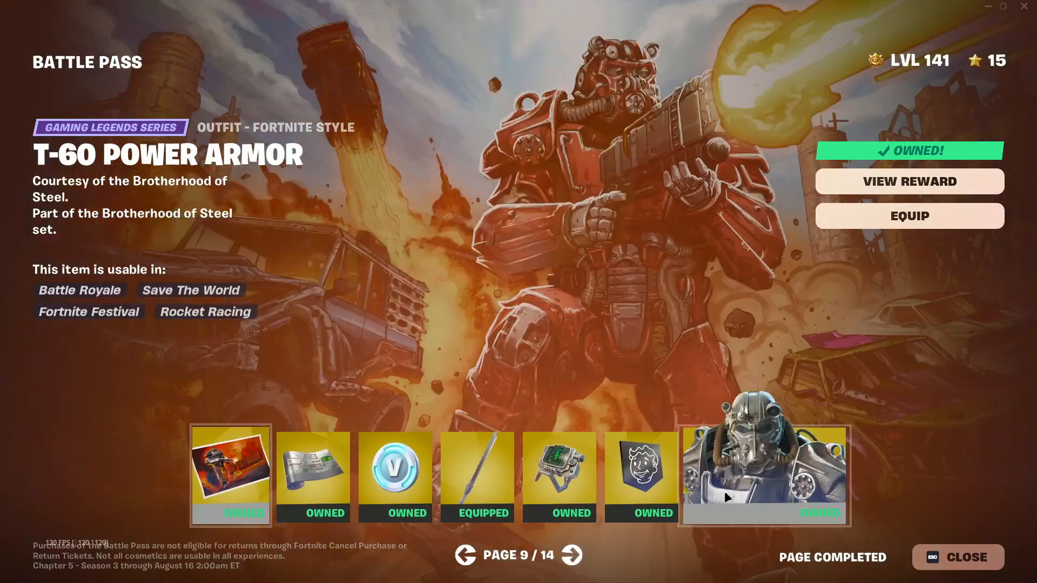
pyautogui.click(463, 555)
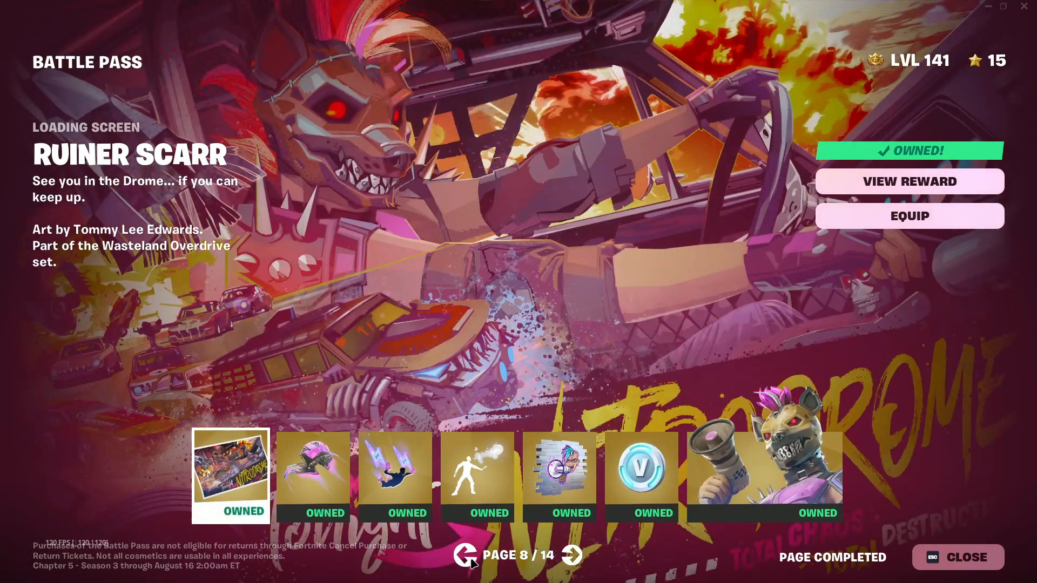
pyautogui.click(465, 555)
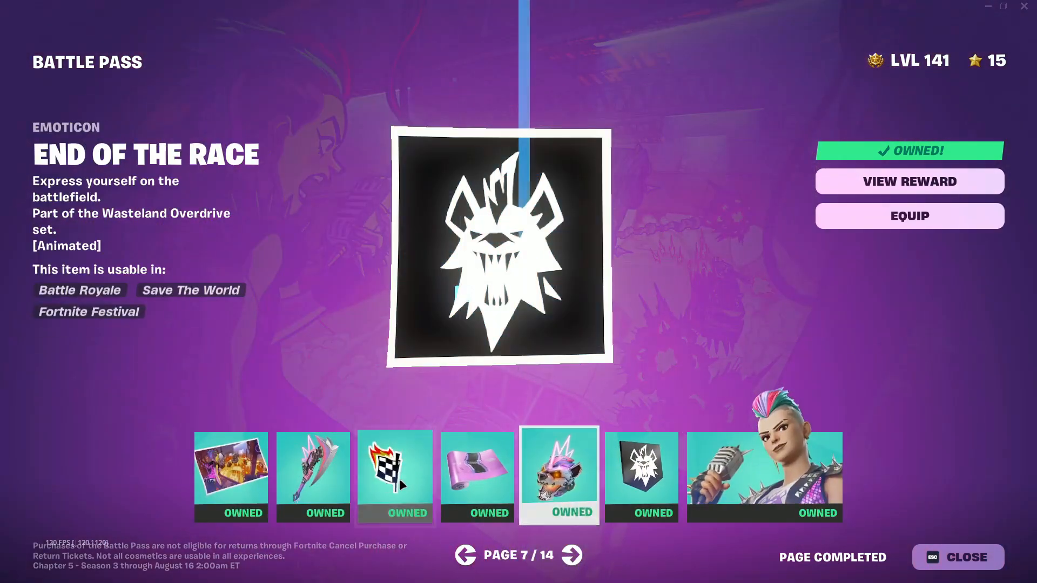
pyautogui.click(465, 556)
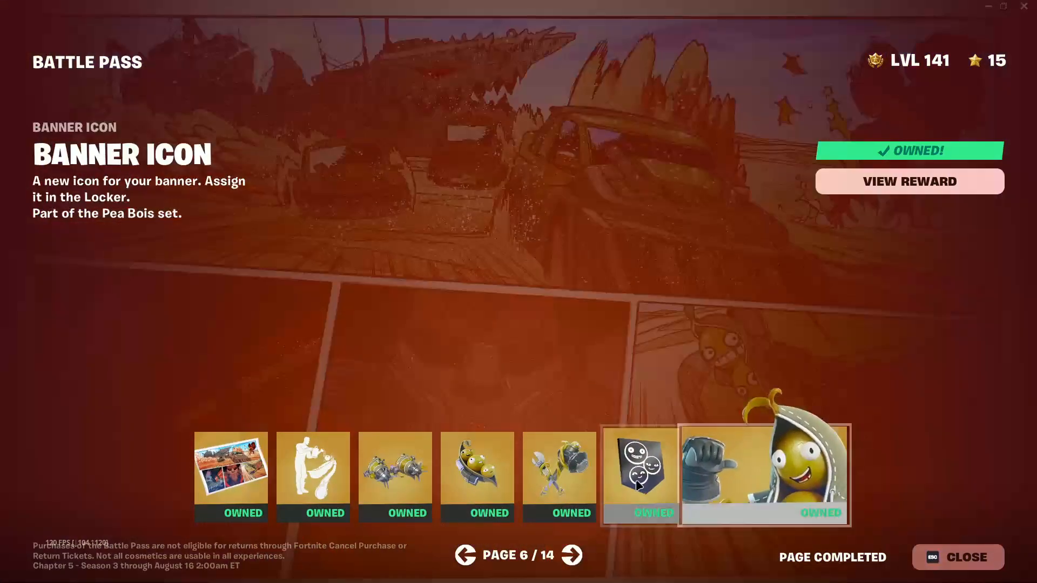
# Check pages 6 and 4 rewards are owned while paging back to page 1.
pyautogui.click(312, 477)
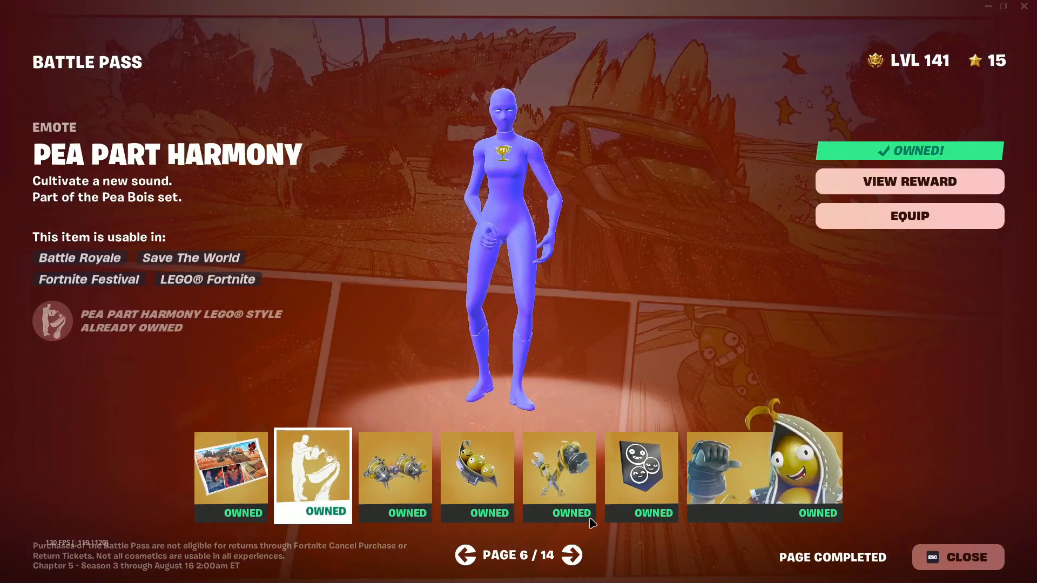
pyautogui.click(465, 555)
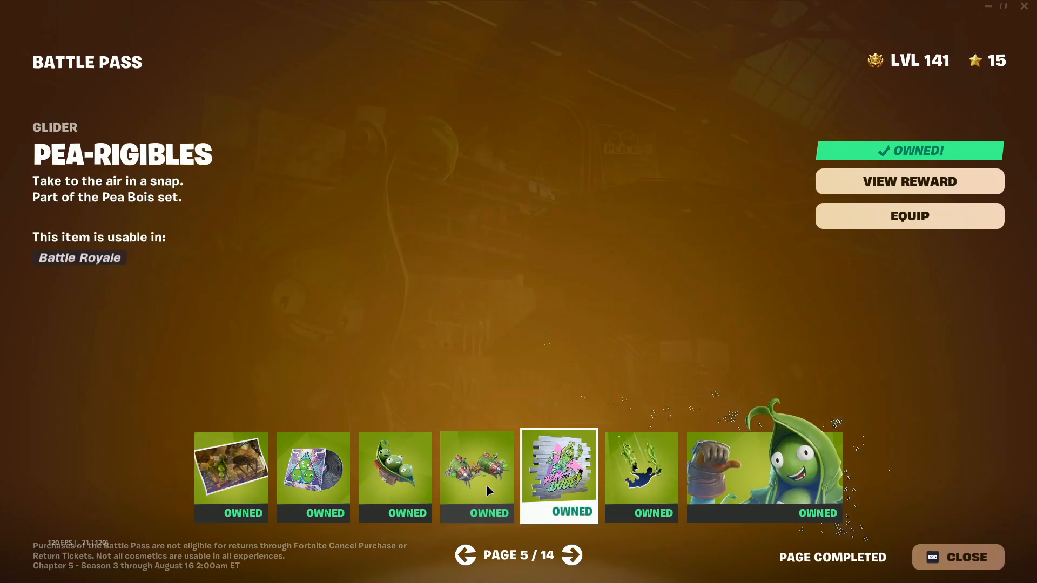
pyautogui.click(465, 555)
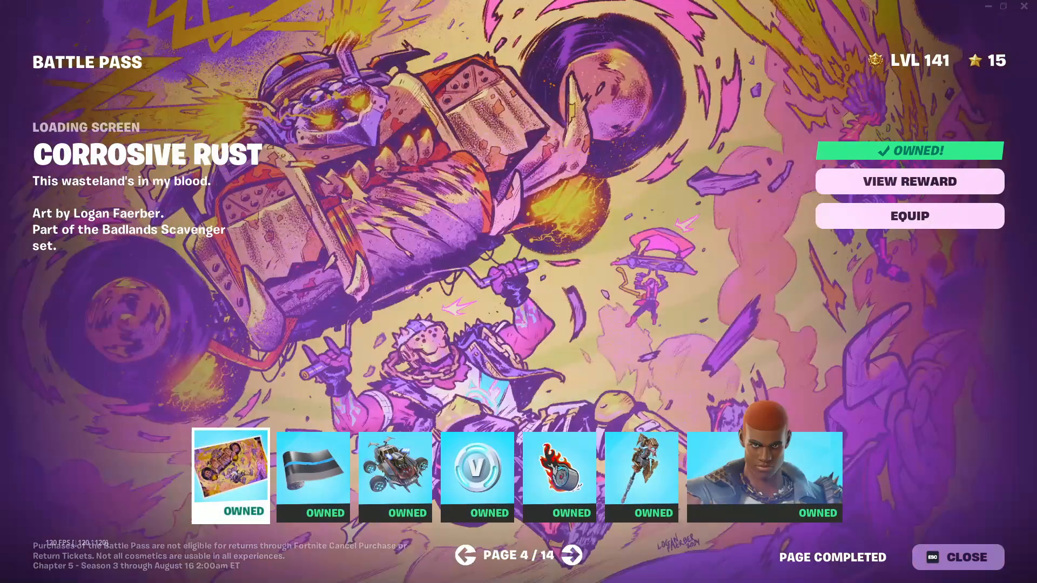
pyautogui.click(315, 477)
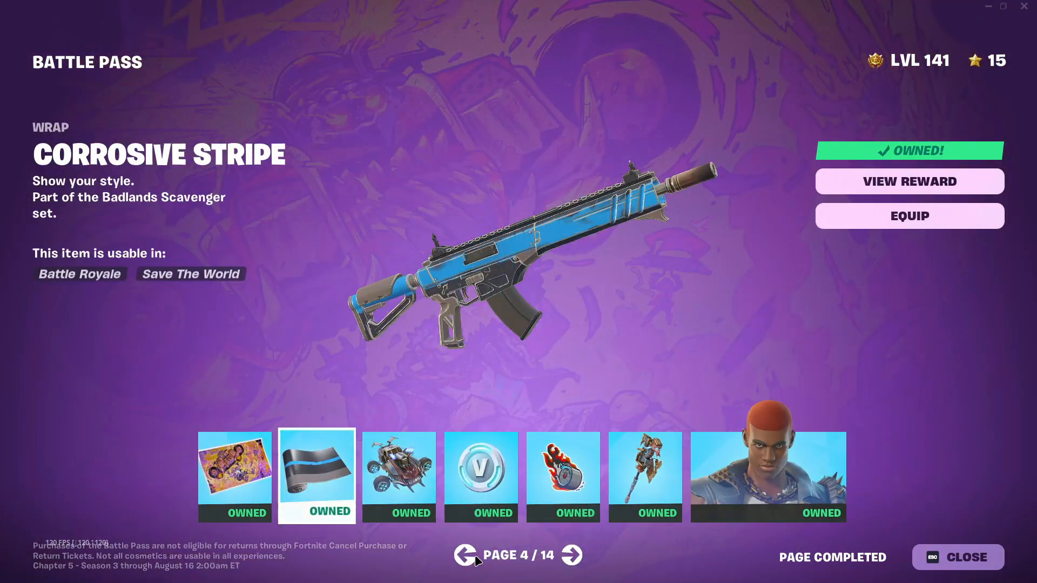
pyautogui.click(463, 555)
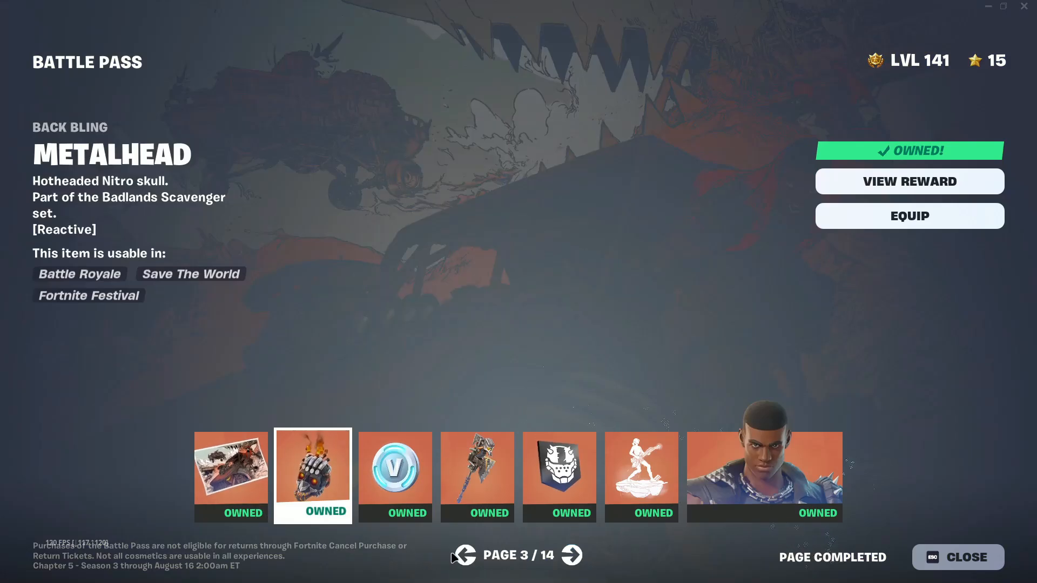
pyautogui.click(465, 556)
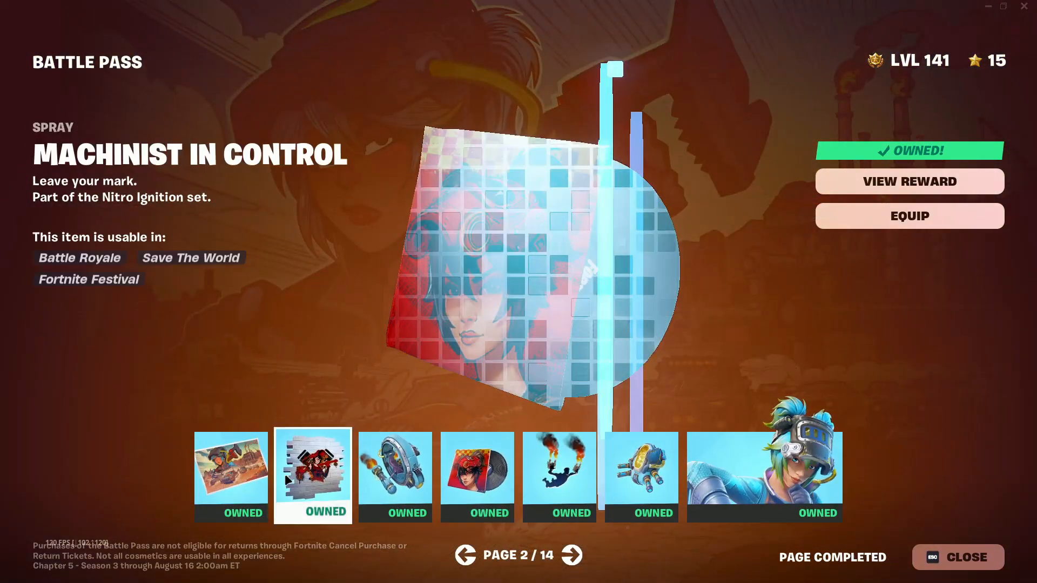
pyautogui.click(465, 556)
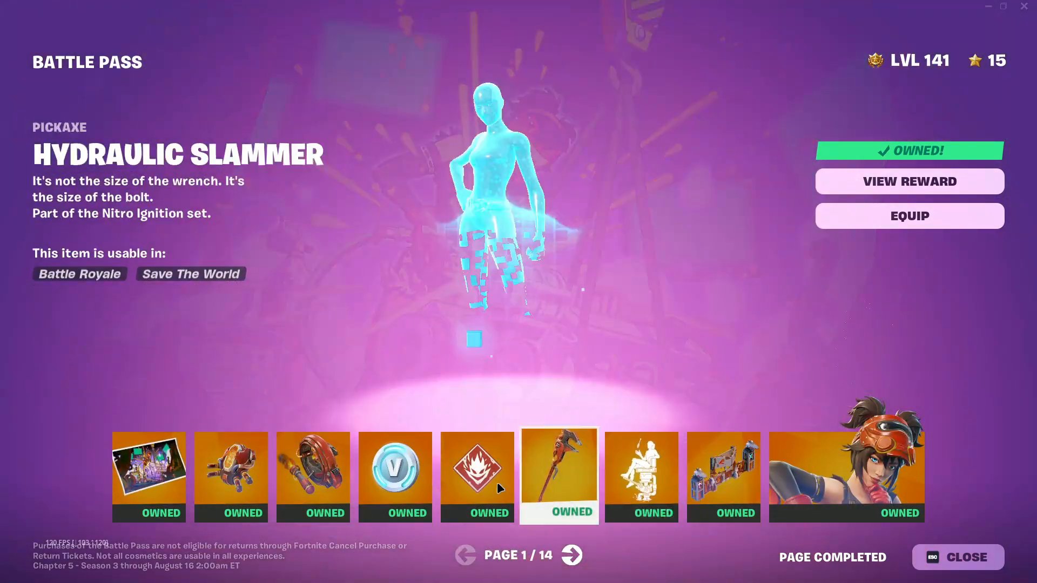